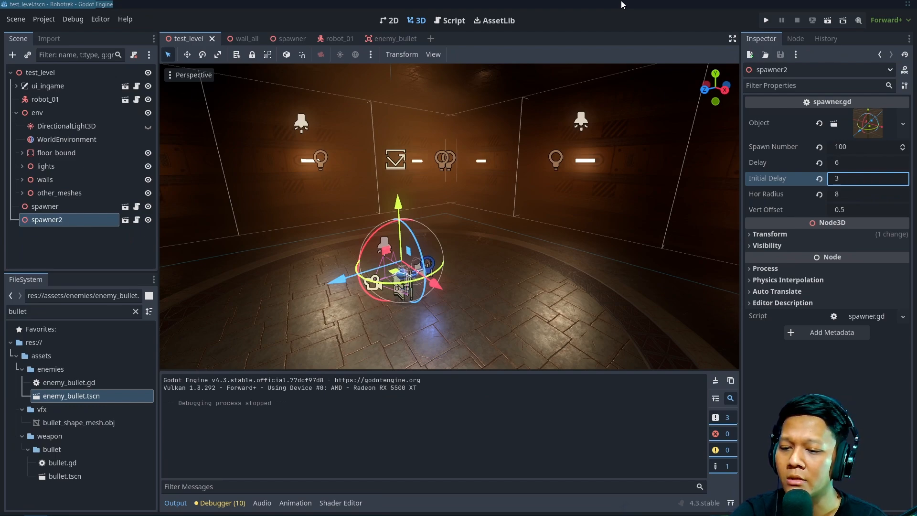
pyautogui.moveTo(416, 5)
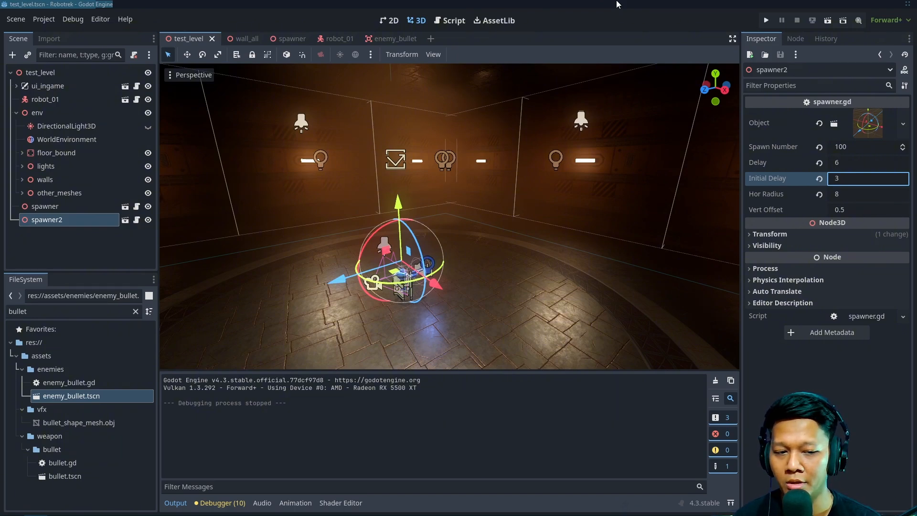
pyautogui.moveTo(583, 4)
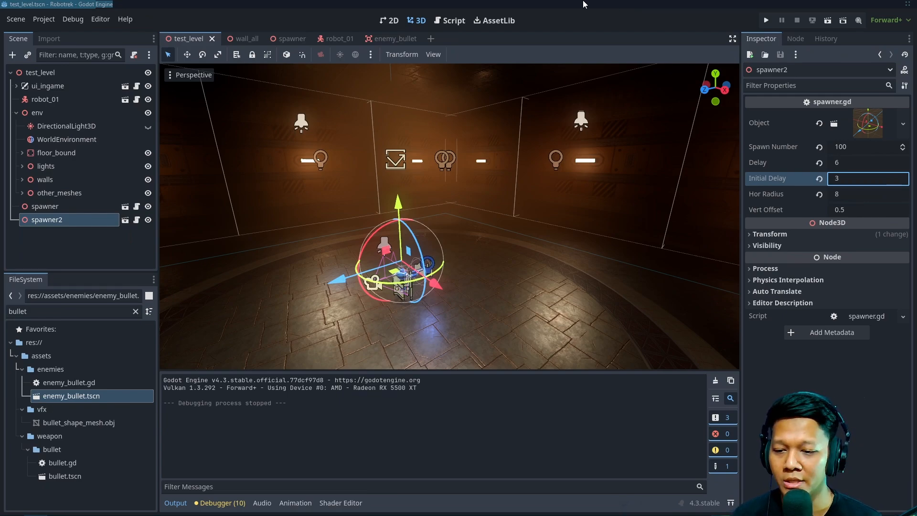
pyautogui.moveTo(674, 225)
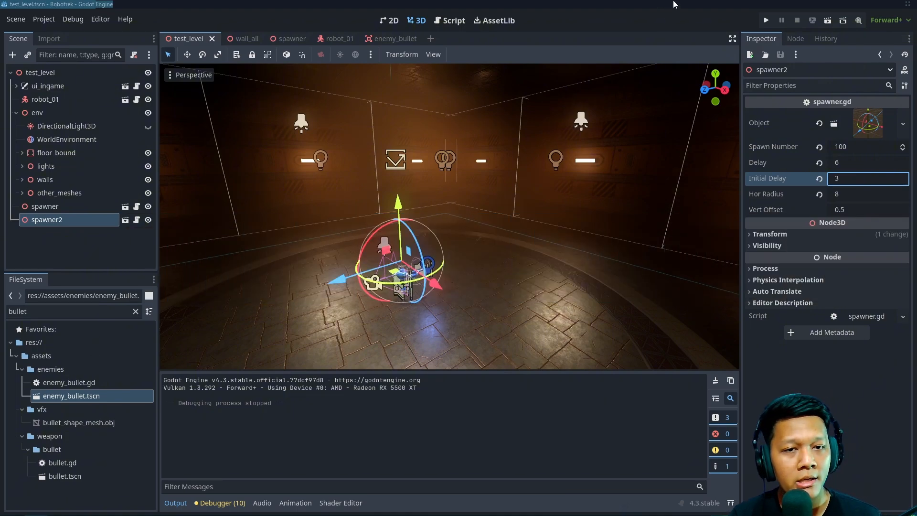
pyautogui.moveTo(614, 121)
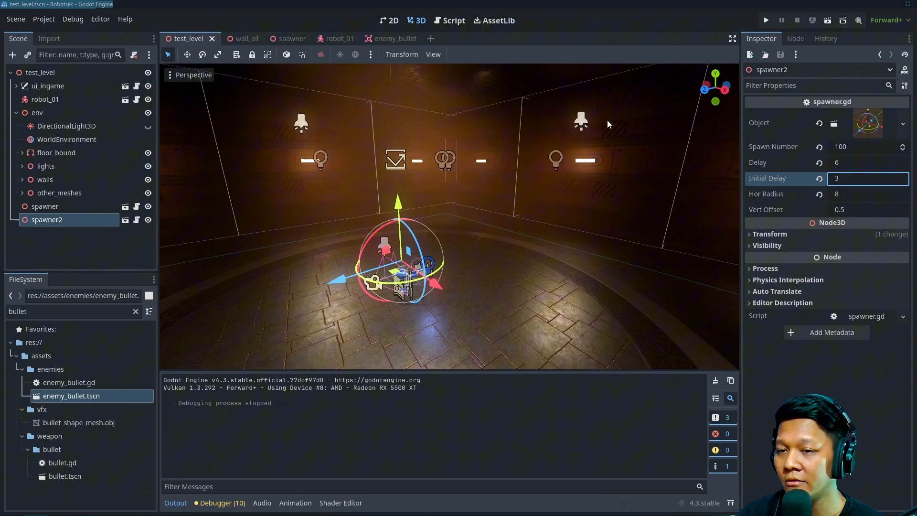
pyautogui.moveTo(588, 36)
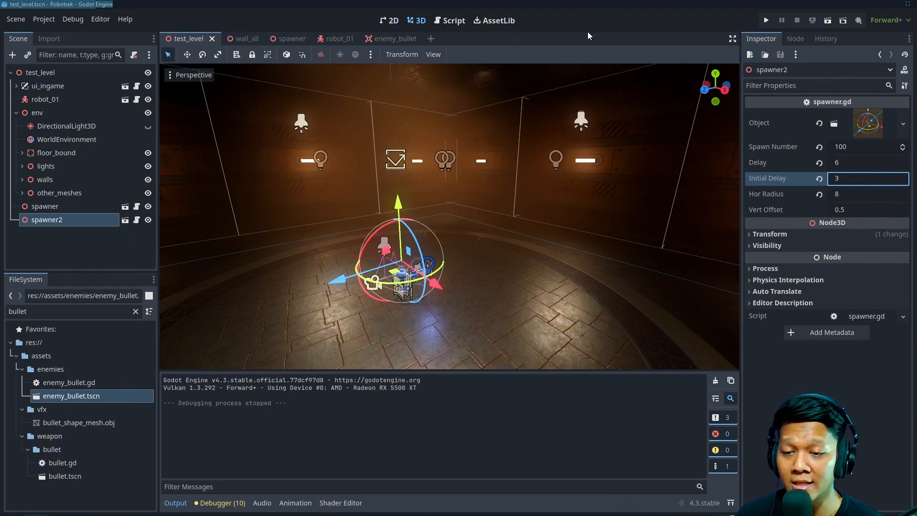
# - Inspect the wall_all scene's light strip mesh, then go back to test_level
pyautogui.scroll(-3)
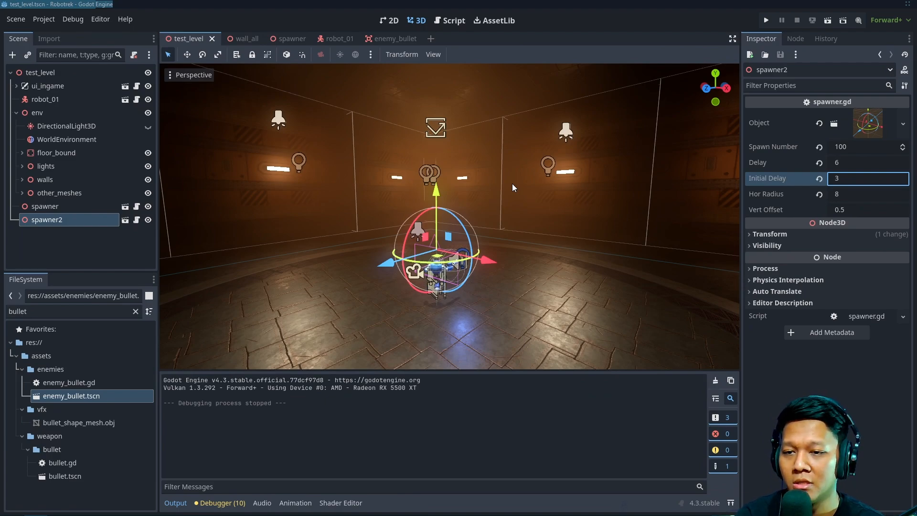
pyautogui.moveTo(338, 82)
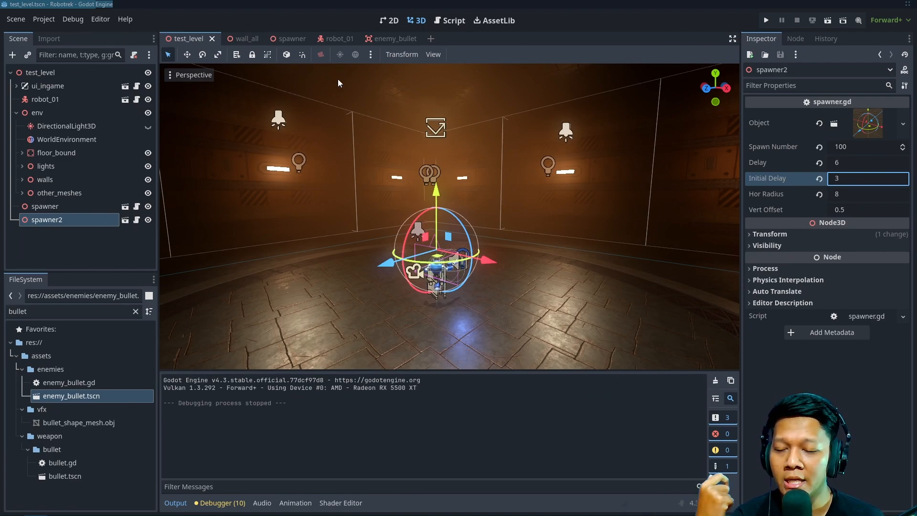
pyautogui.moveTo(521, 122)
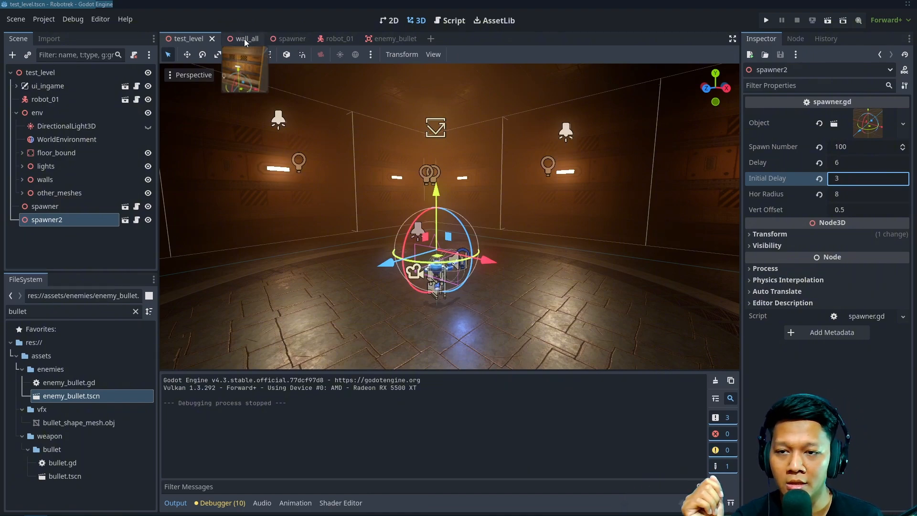
pyautogui.click(241, 39)
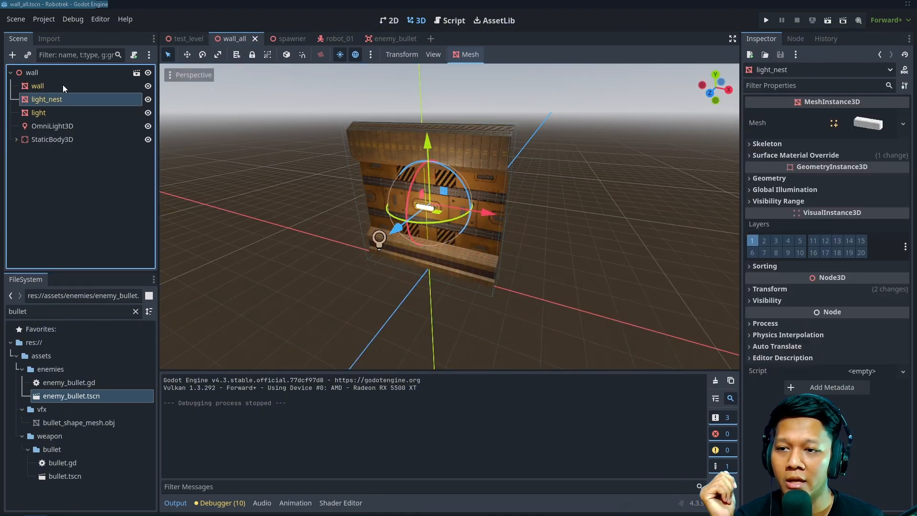
pyautogui.click(39, 113)
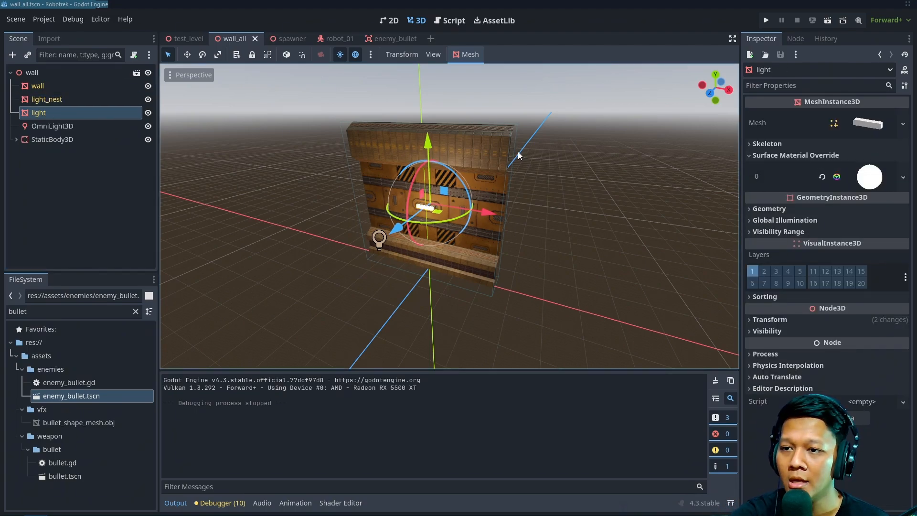
pyautogui.moveTo(868, 187)
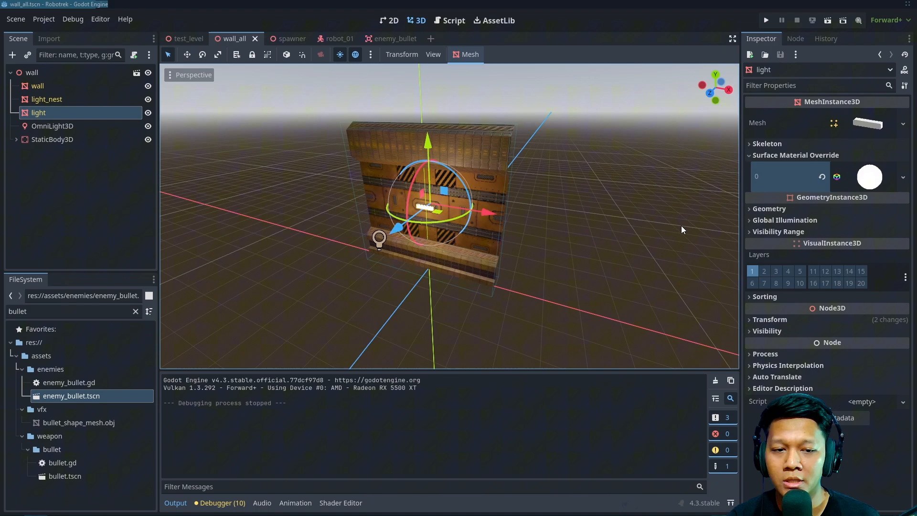
pyautogui.moveTo(622, 208)
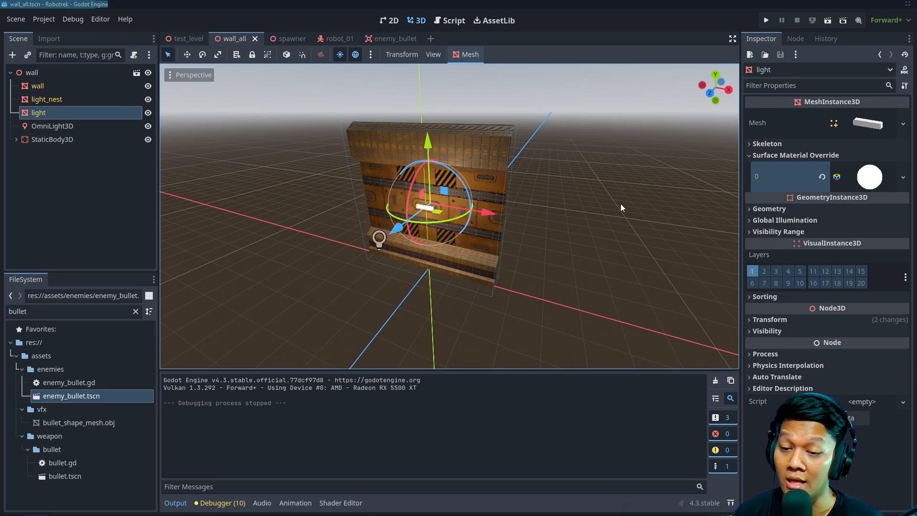
pyautogui.moveTo(205, 98)
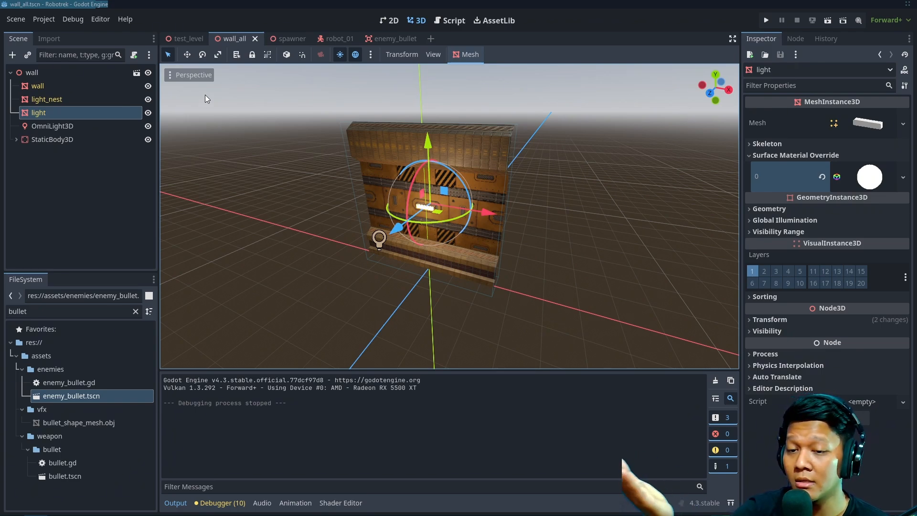
pyautogui.moveTo(521, 179)
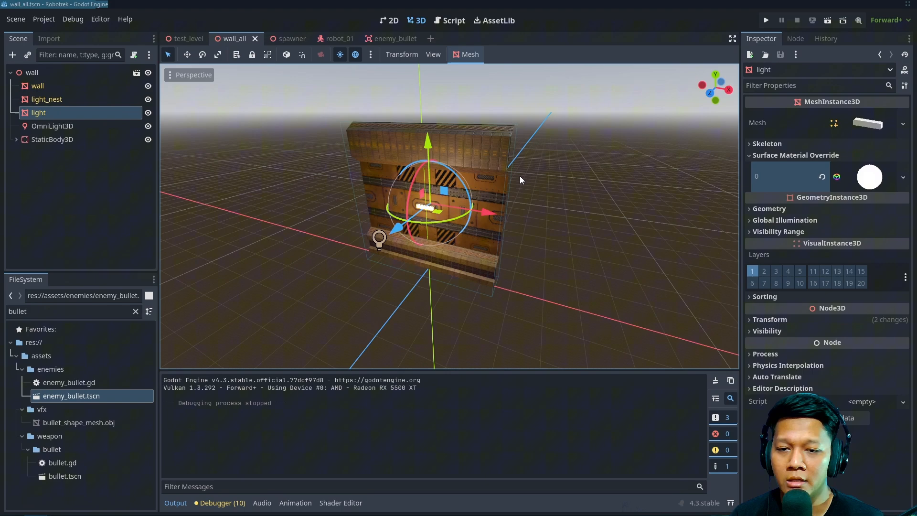
pyautogui.moveTo(188, 38)
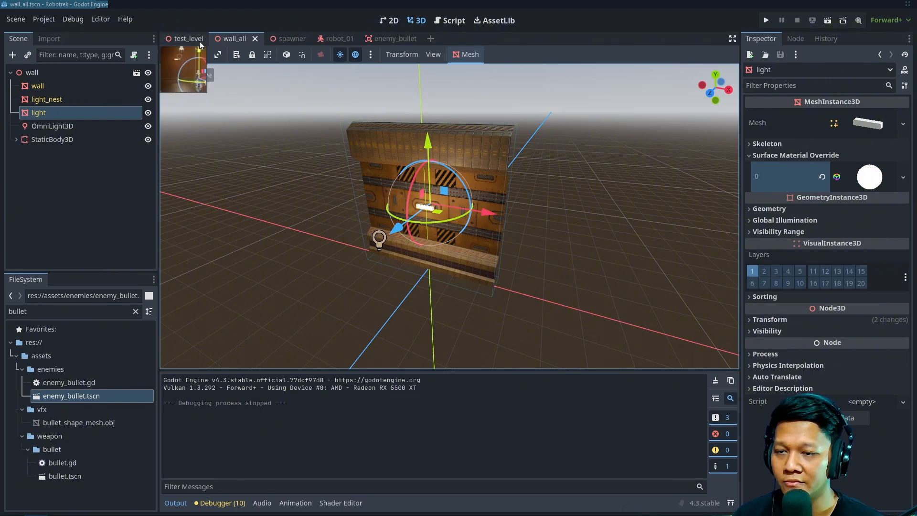
pyautogui.click(187, 39)
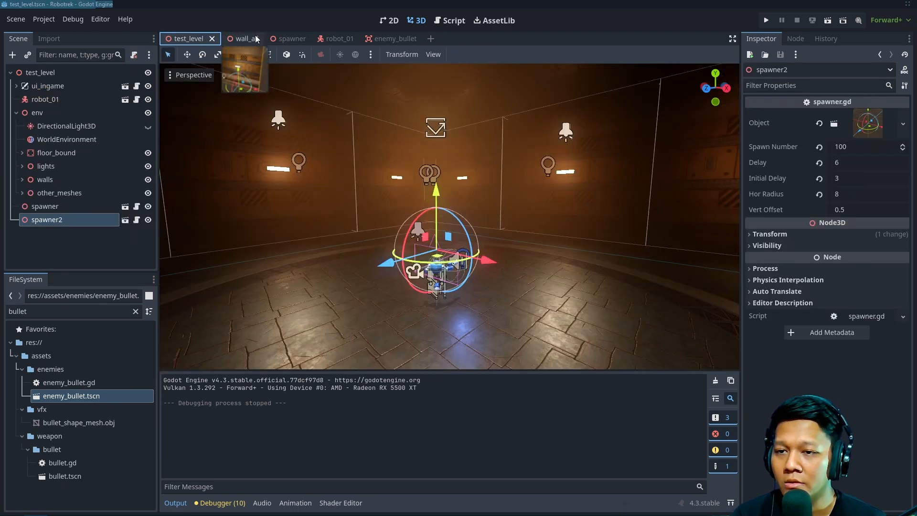
# - Try a different albedo colour on the wall in wall_all, then return to test_level
pyautogui.scroll(-3)
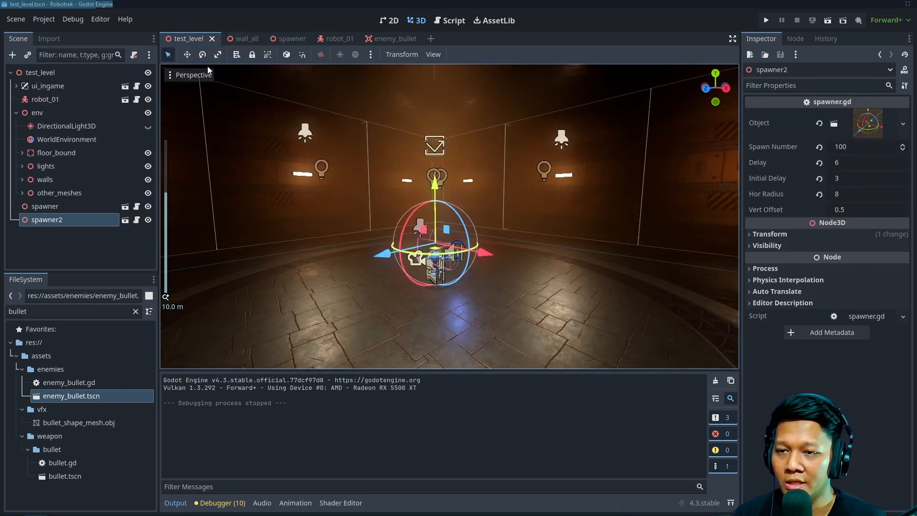
pyautogui.click(234, 38)
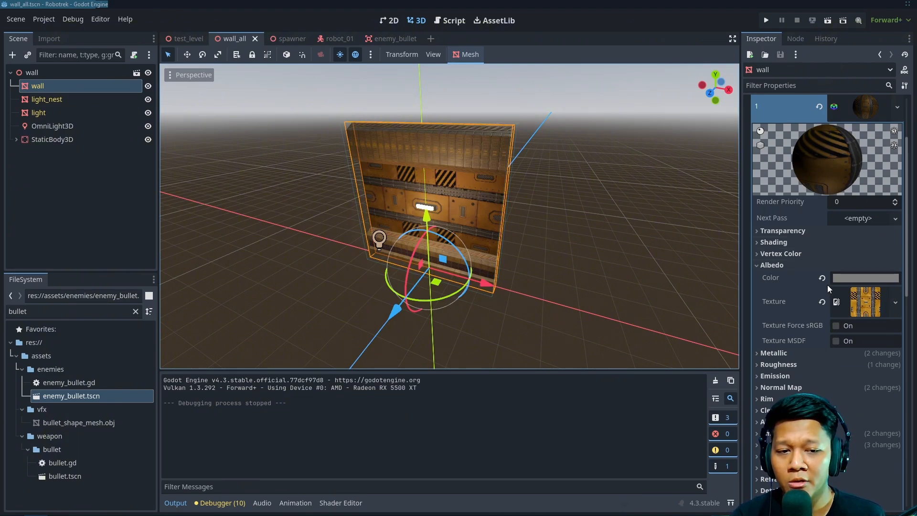
pyautogui.moveTo(866, 277)
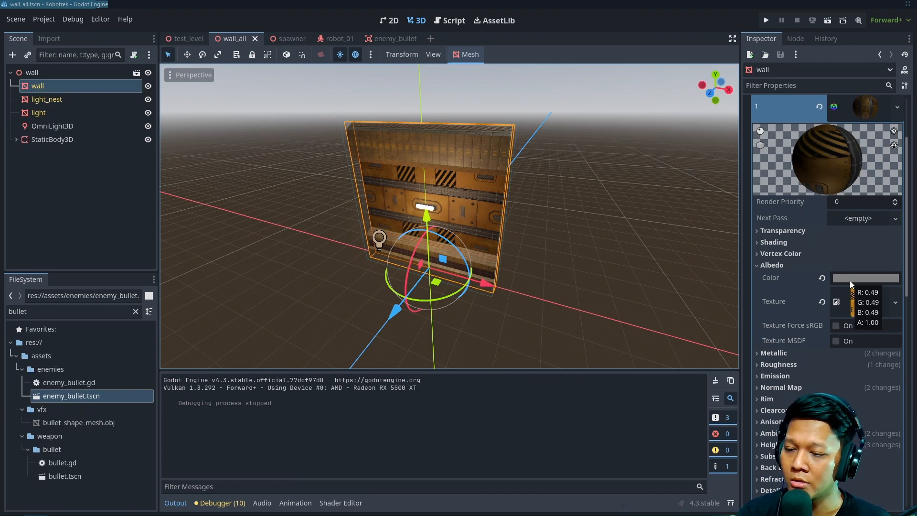
pyautogui.click(865, 277)
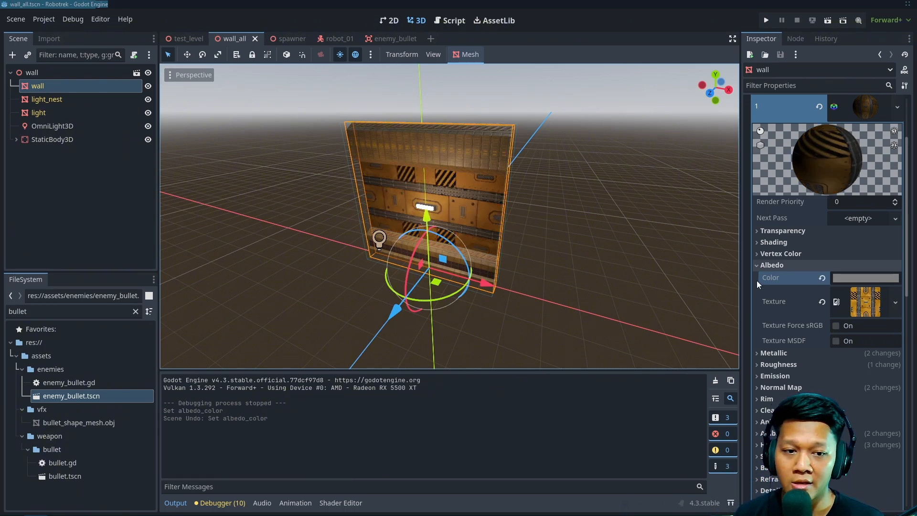
pyautogui.moveTo(885, 269)
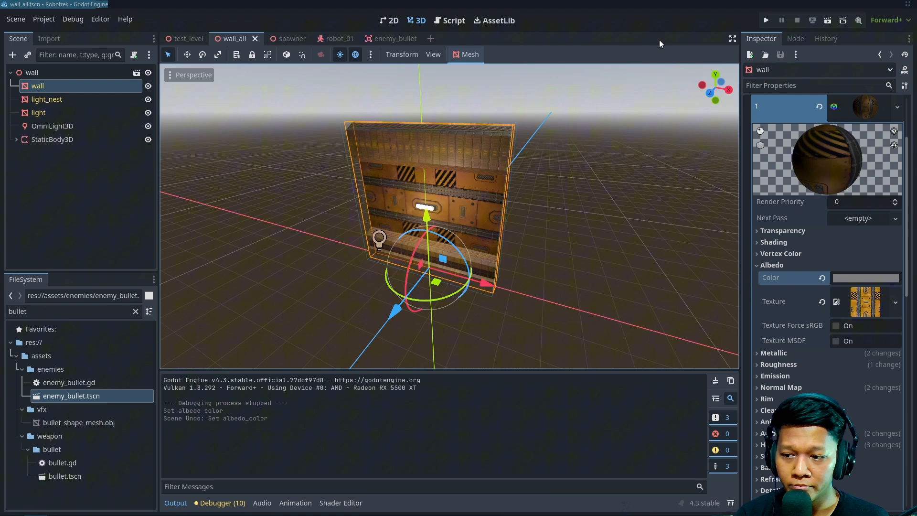
pyautogui.click(187, 39)
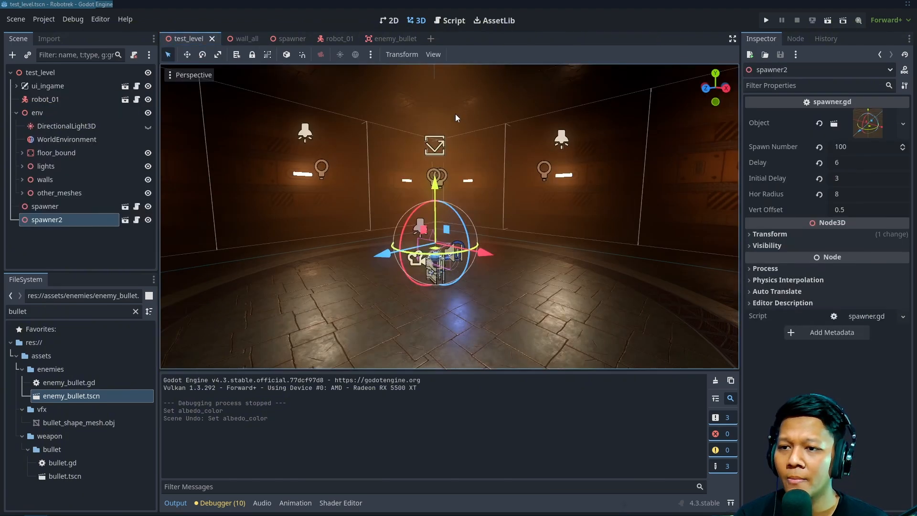
# - In wall_all, browse the DirectionalLight3D, OmniLight3D and SpotLight3D descriptions without adding one
pyautogui.click(232, 39)
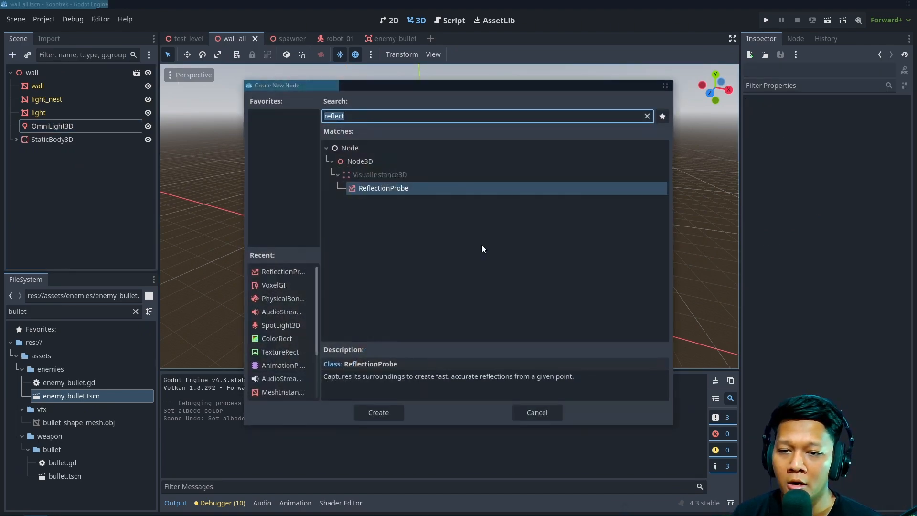
pyautogui.moveTo(444, 119)
pyautogui.write('light')
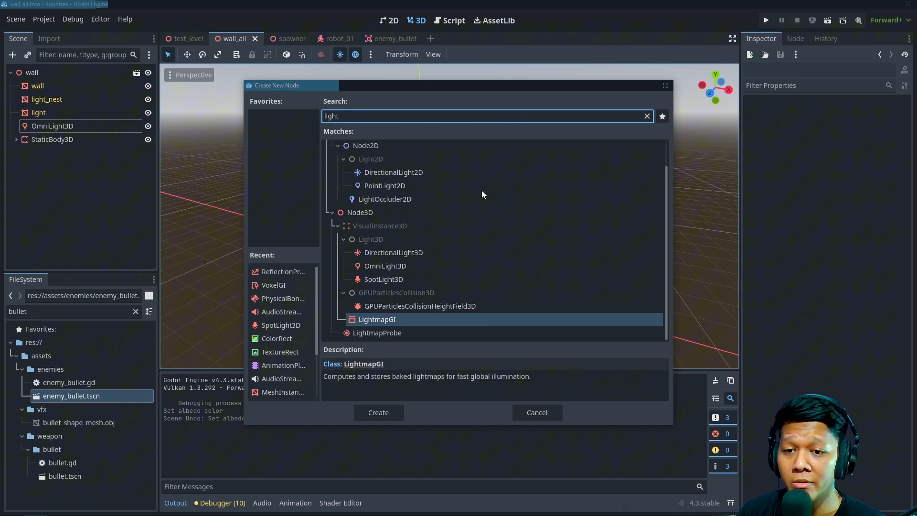
pyautogui.click(393, 253)
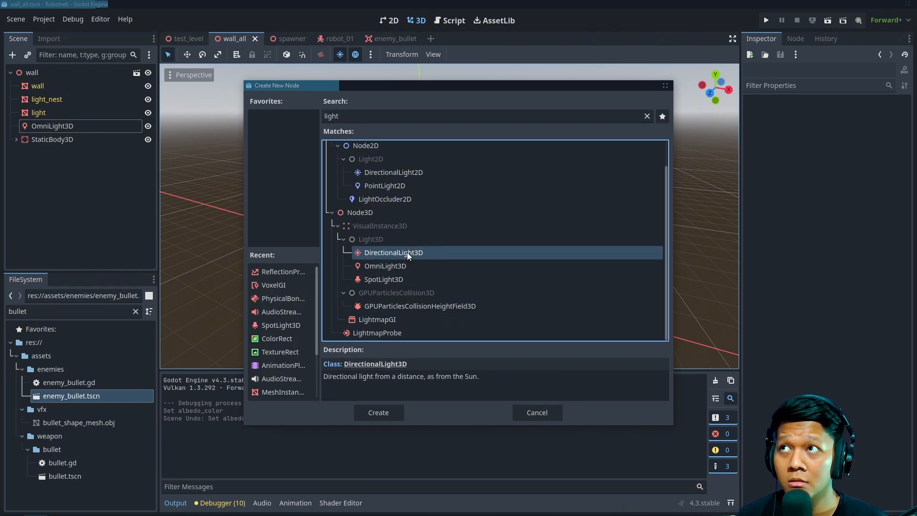
pyautogui.moveTo(401, 255)
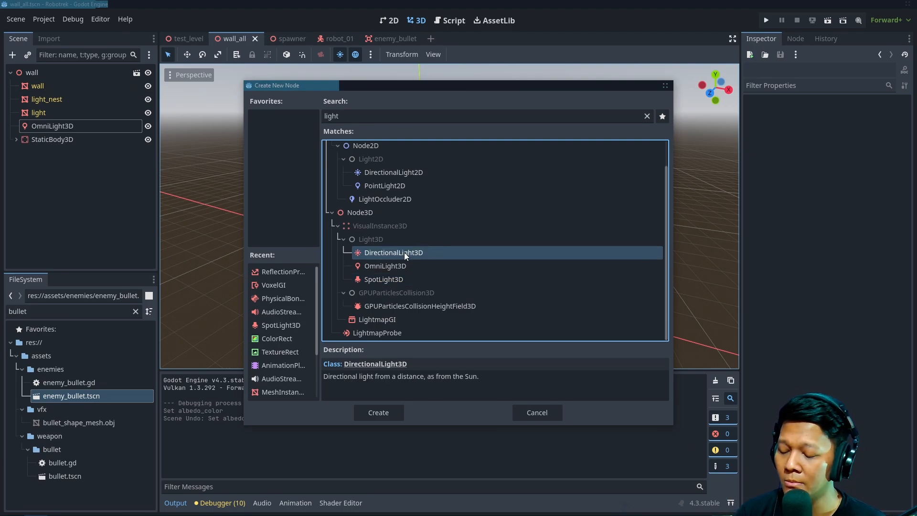
pyautogui.moveTo(394, 252)
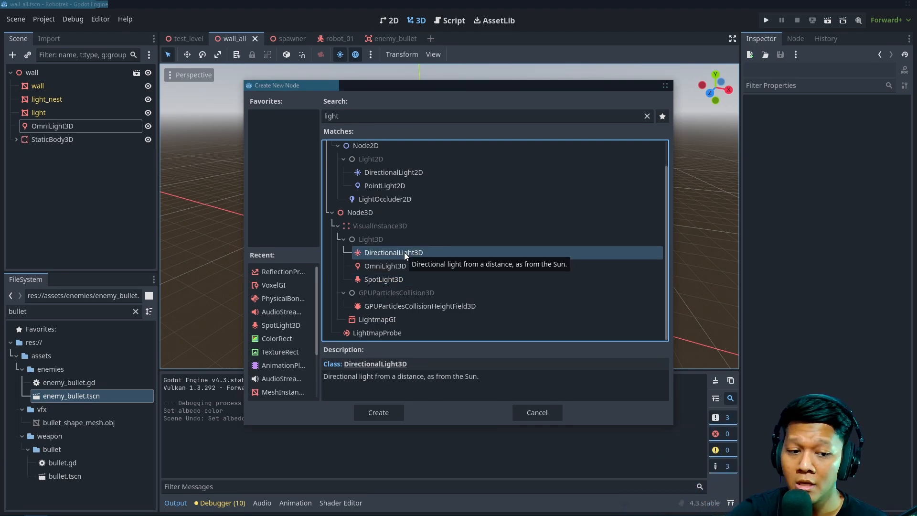
pyautogui.click(386, 265)
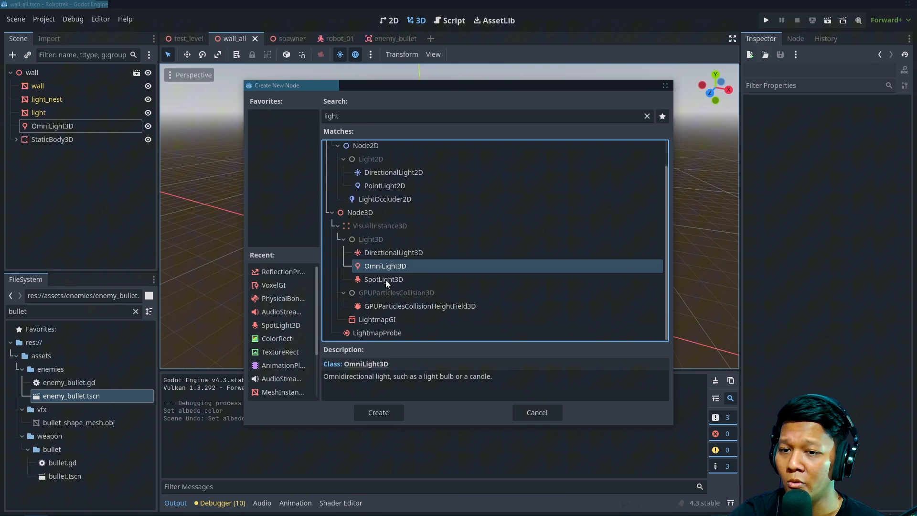
pyautogui.moveTo(384, 279)
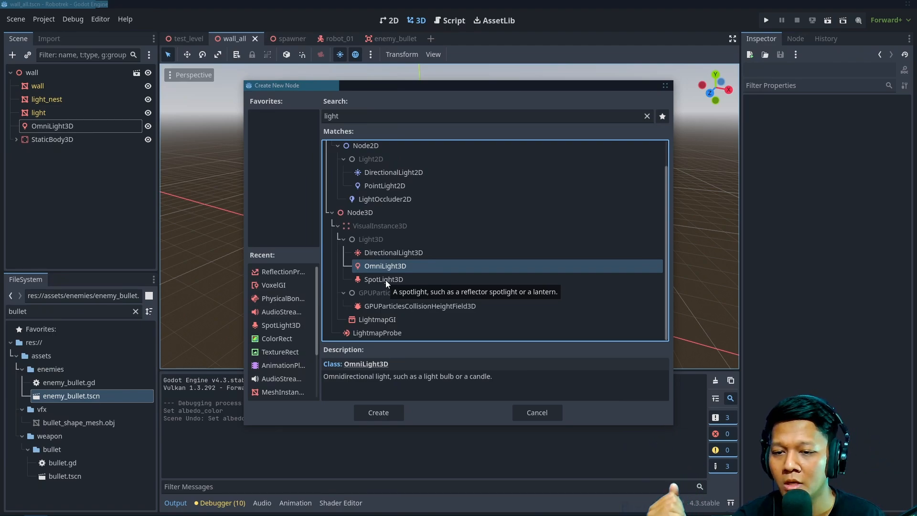
pyautogui.click(383, 279)
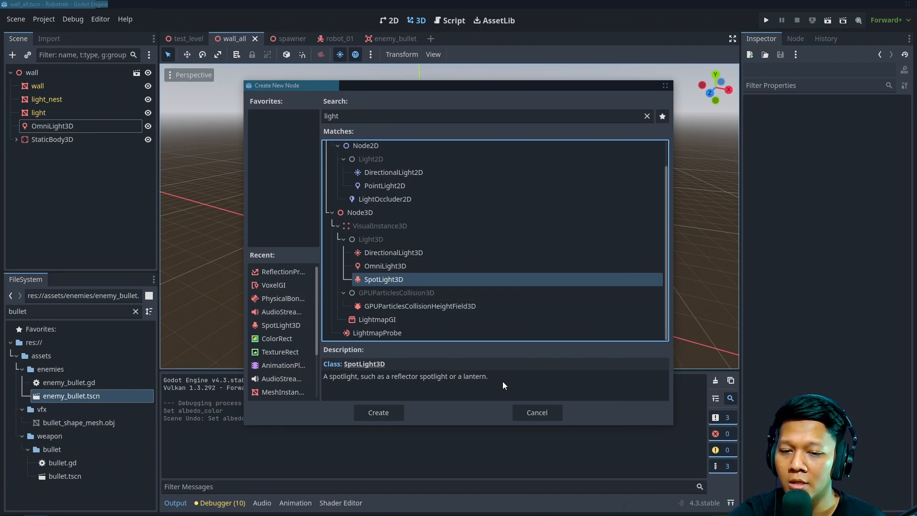
pyautogui.click(535, 412)
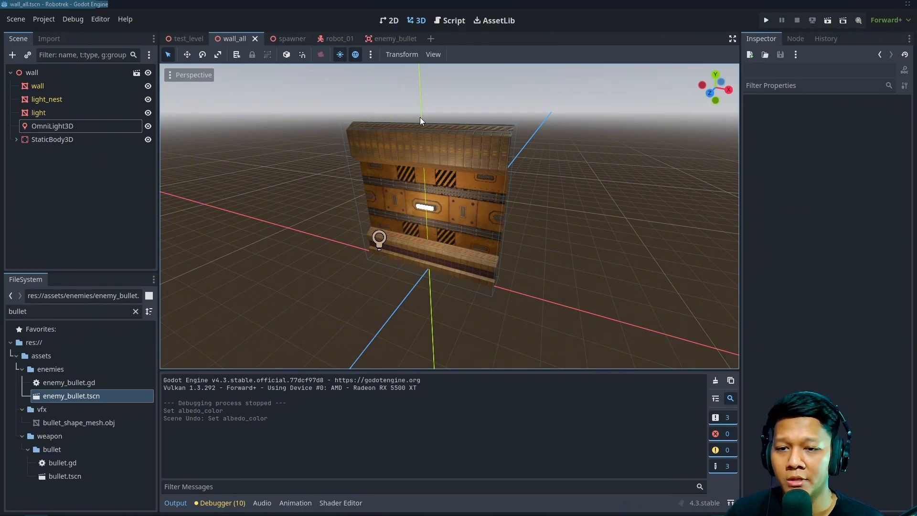
pyautogui.moveTo(266, 72)
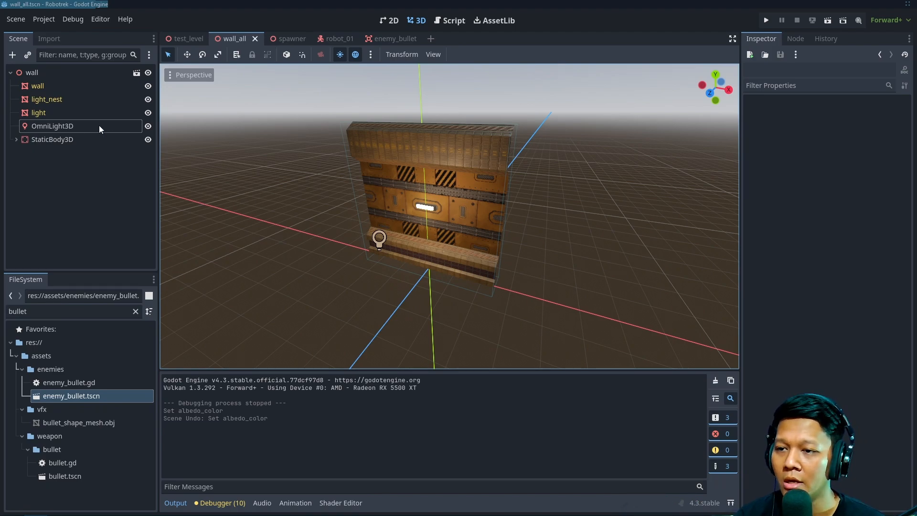
pyautogui.moveTo(291, 78)
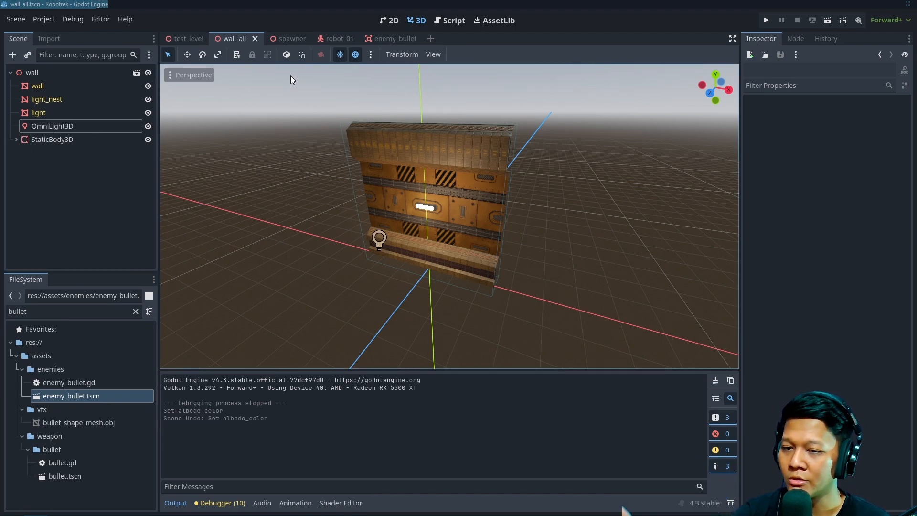
pyautogui.moveTo(187, 39)
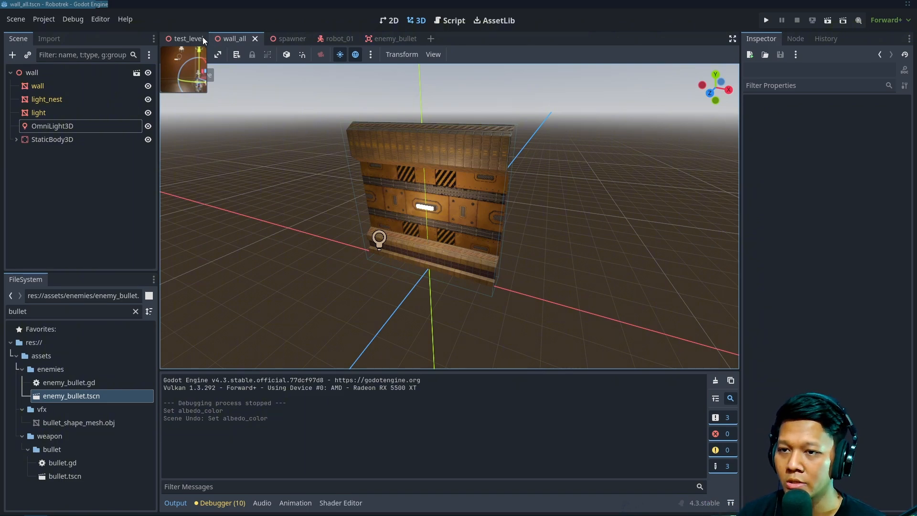
# - Switch from the wall piece to the test_level arena scene
pyautogui.click(188, 39)
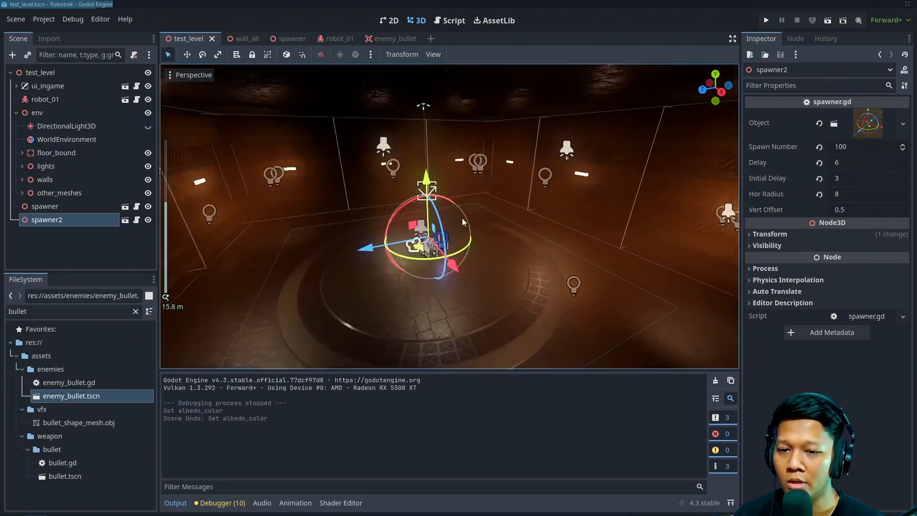
# - Hide and show the arena spotlights to compare lighting, selecting center and SpotLight3D4
pyautogui.click(22, 166)
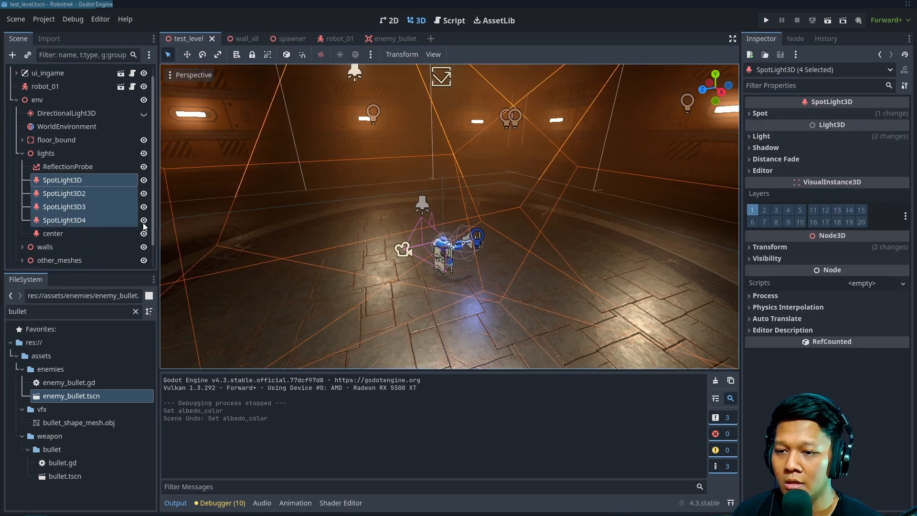
pyautogui.click(143, 220)
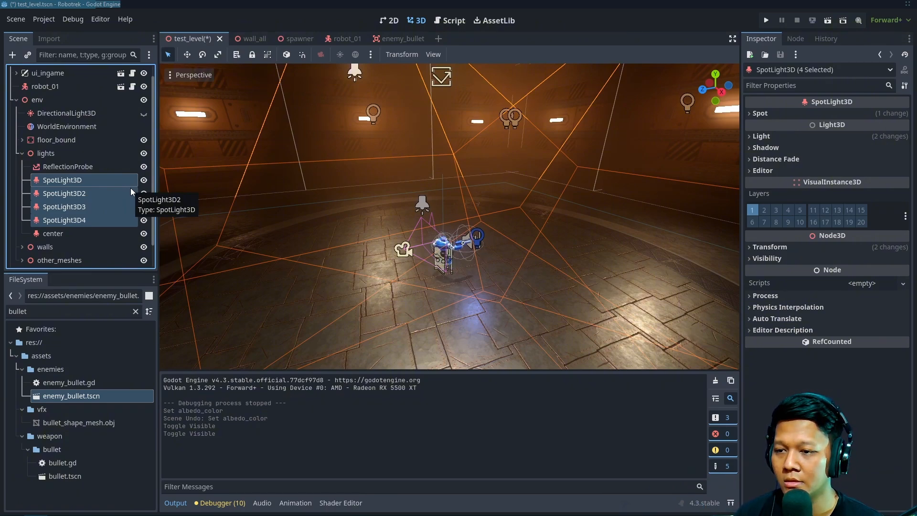
pyautogui.moveTo(65, 232)
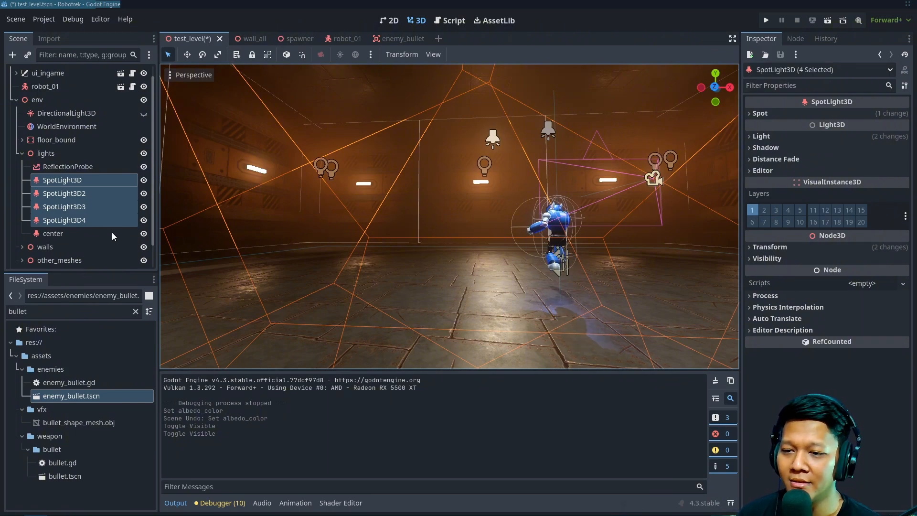
pyautogui.click(52, 234)
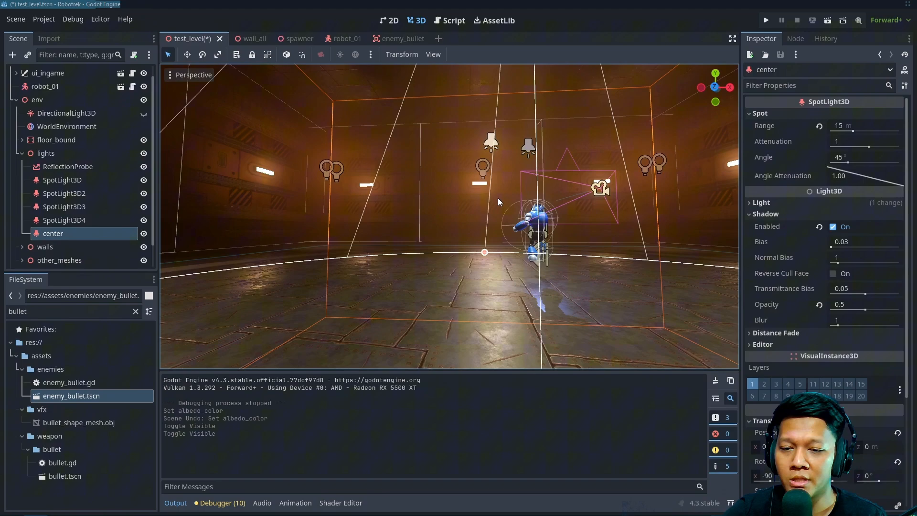
pyautogui.click(64, 219)
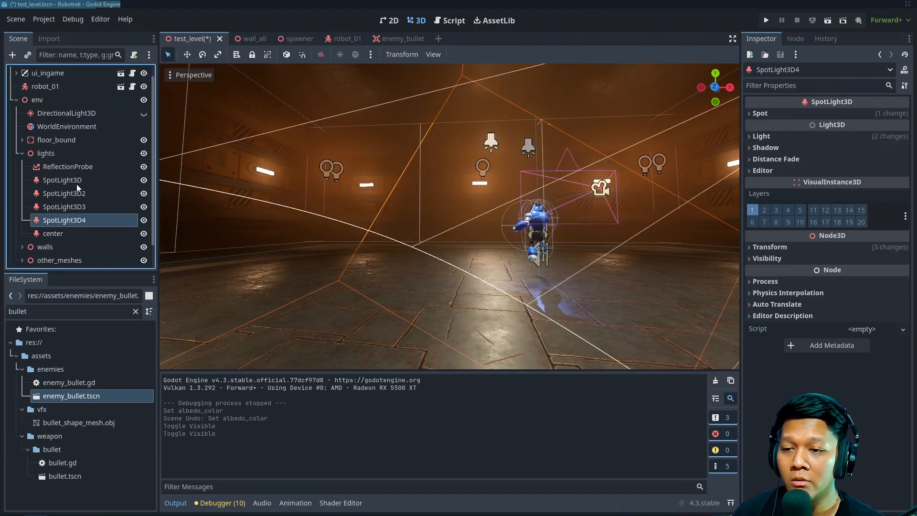
# - Review all four spotlights' shadow settings together, then select center and robot_01
pyautogui.click(62, 179)
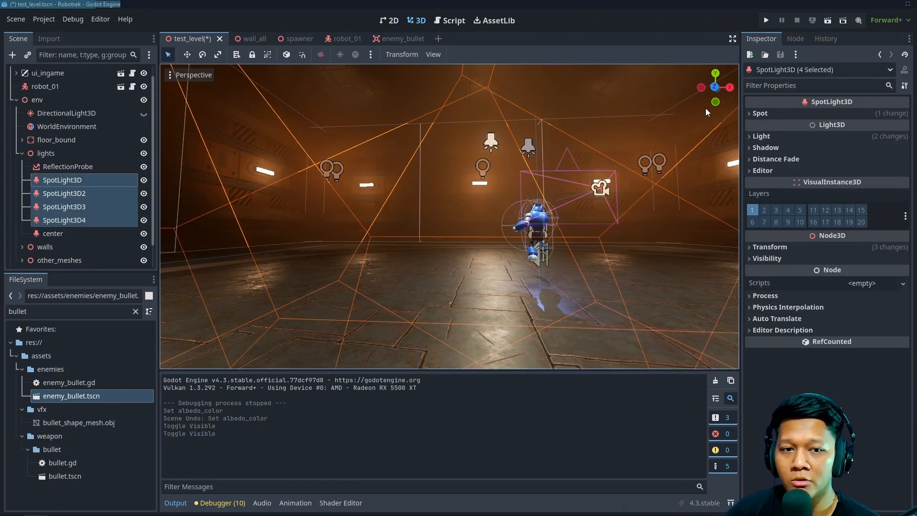
pyautogui.click(765, 148)
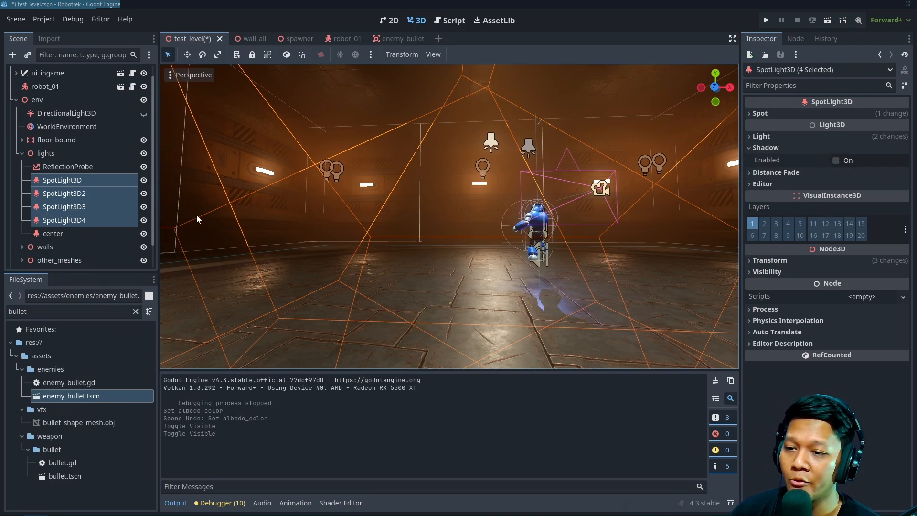
pyautogui.click(765, 147)
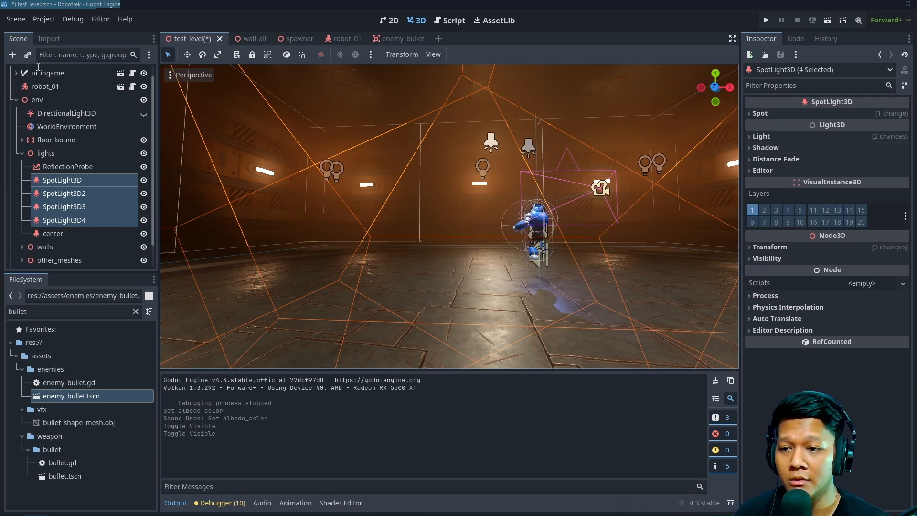
pyautogui.click(53, 234)
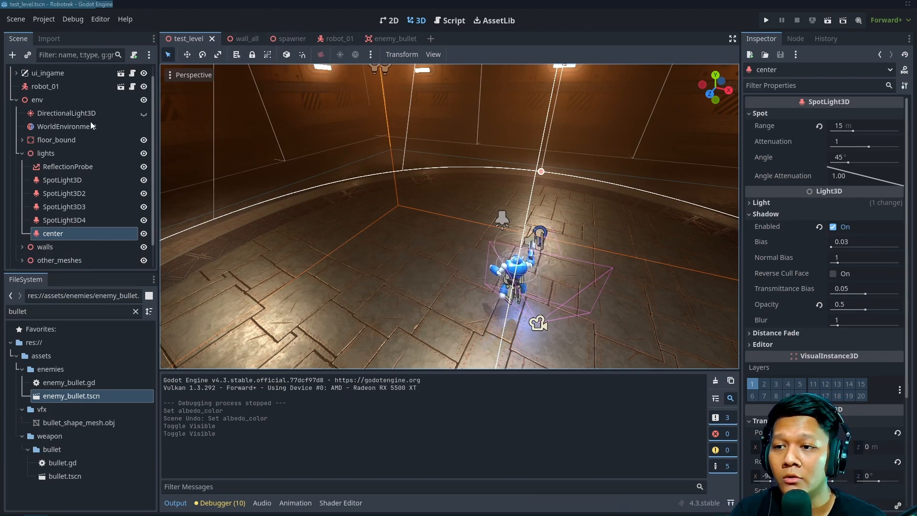
pyautogui.click(45, 86)
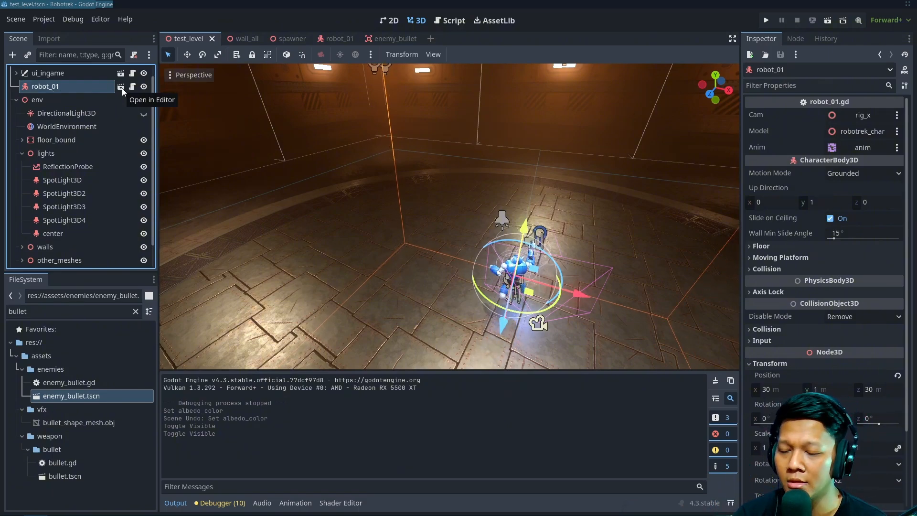
# - Open the robot_01 character scene for editing to examine its SpotLight3D
pyautogui.click(120, 86)
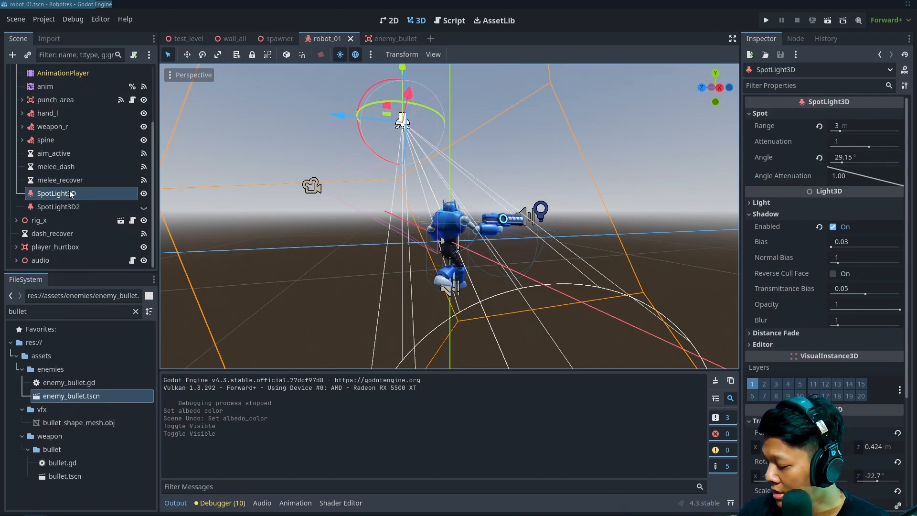
pyautogui.moveTo(55, 194)
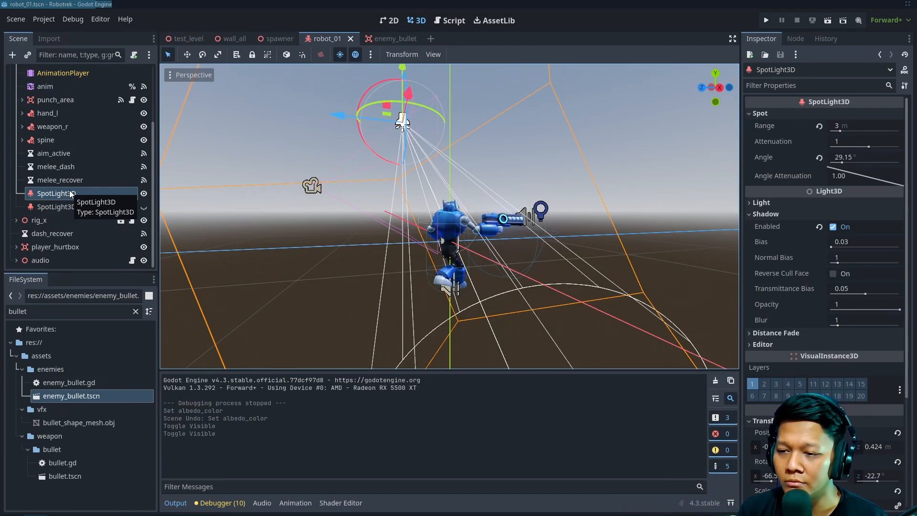
pyautogui.moveTo(177, 29)
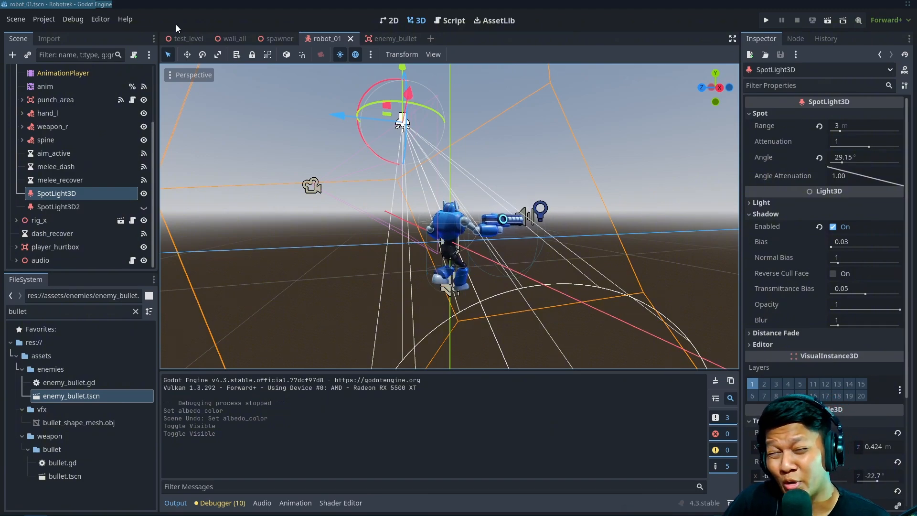
pyautogui.moveTo(185, 39)
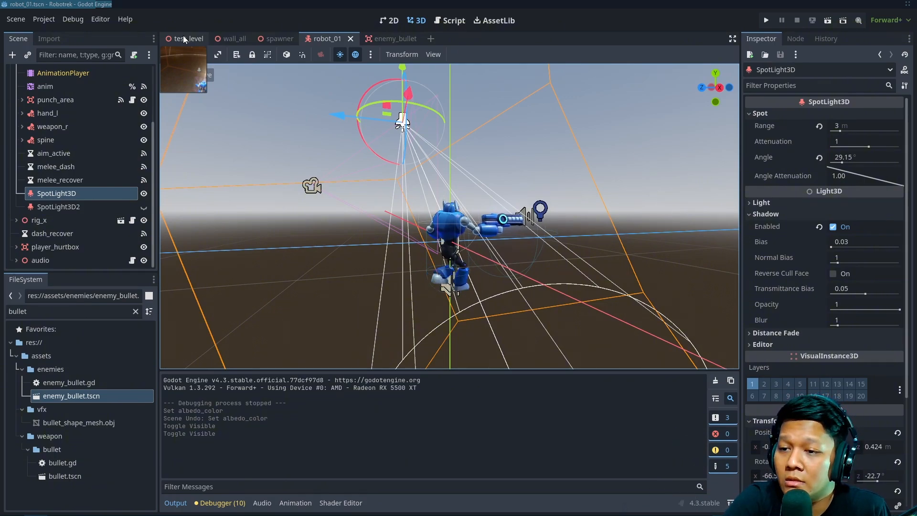
# - Check the wall_all OmniLight3D properties, then go back to the test_level arena
pyautogui.click(186, 39)
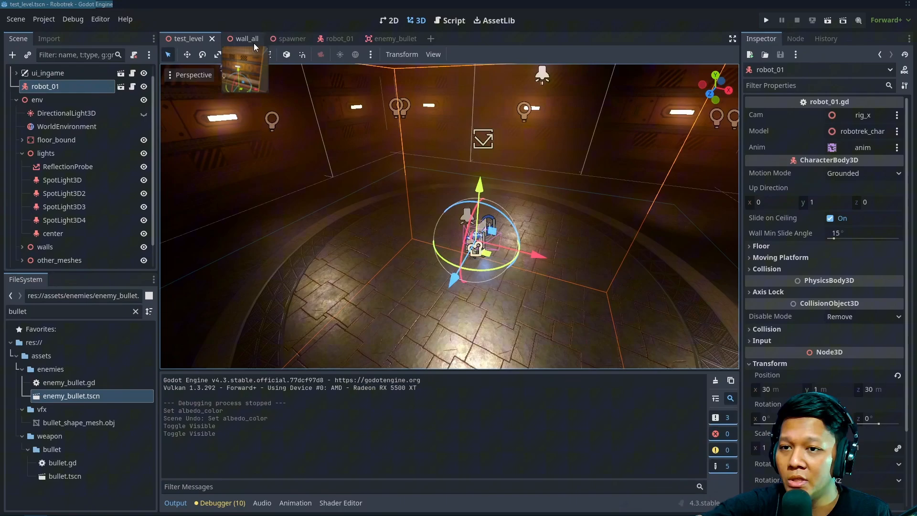
pyautogui.click(237, 38)
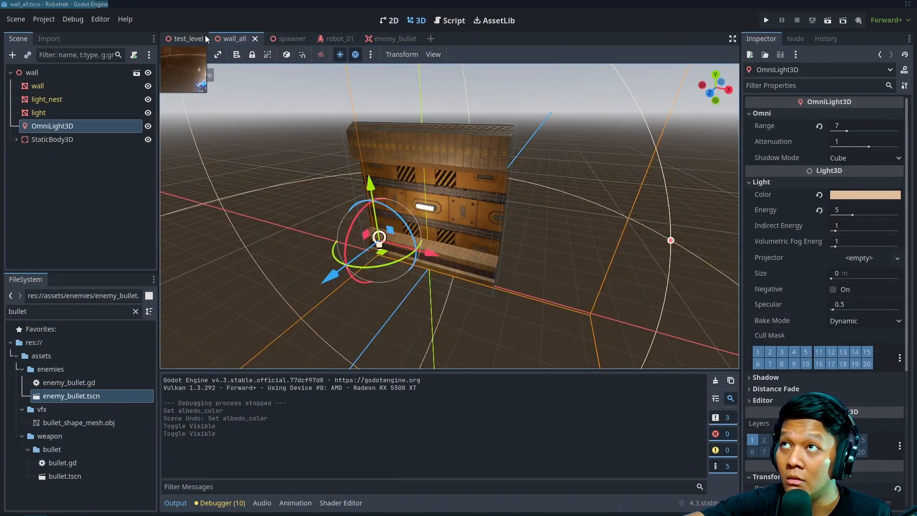
pyautogui.click(187, 39)
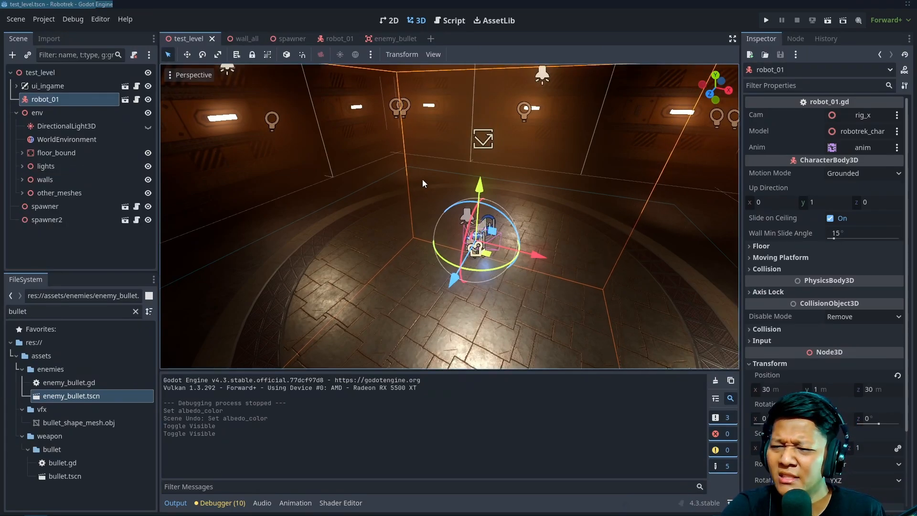
pyautogui.scroll(3)
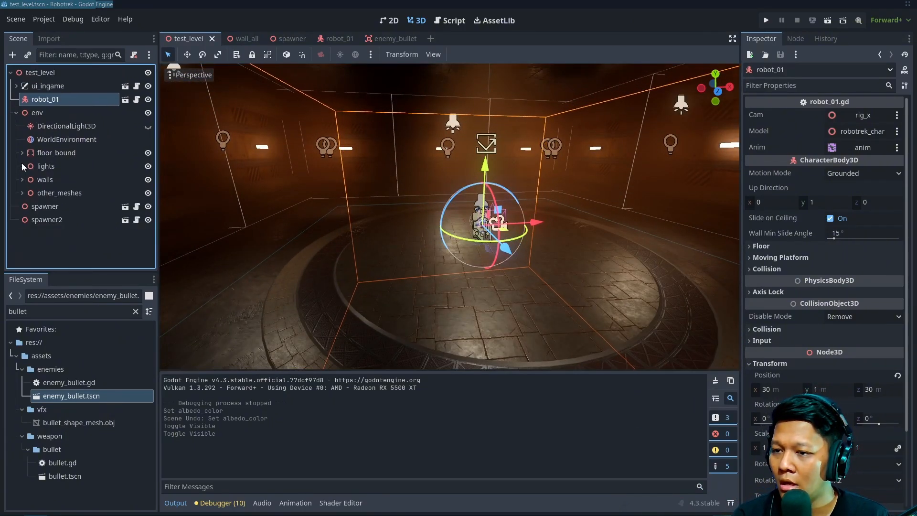
# - Hide then re-show the ReflectionProbe to compare reflections, leaving it visible
pyautogui.click(22, 166)
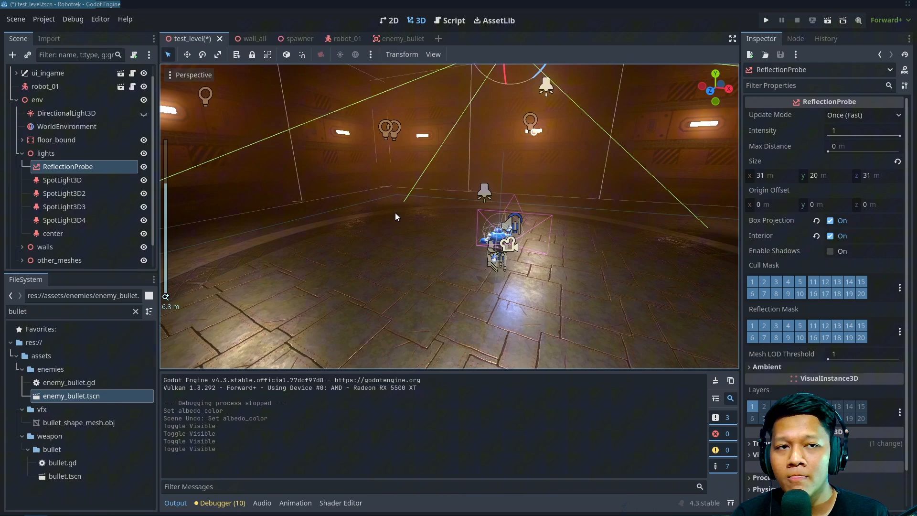
pyautogui.click(62, 179)
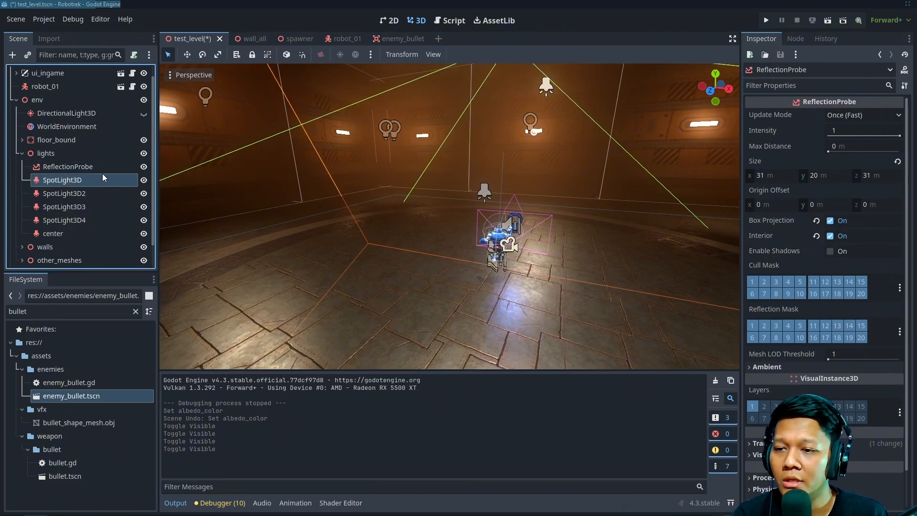
pyautogui.click(68, 166)
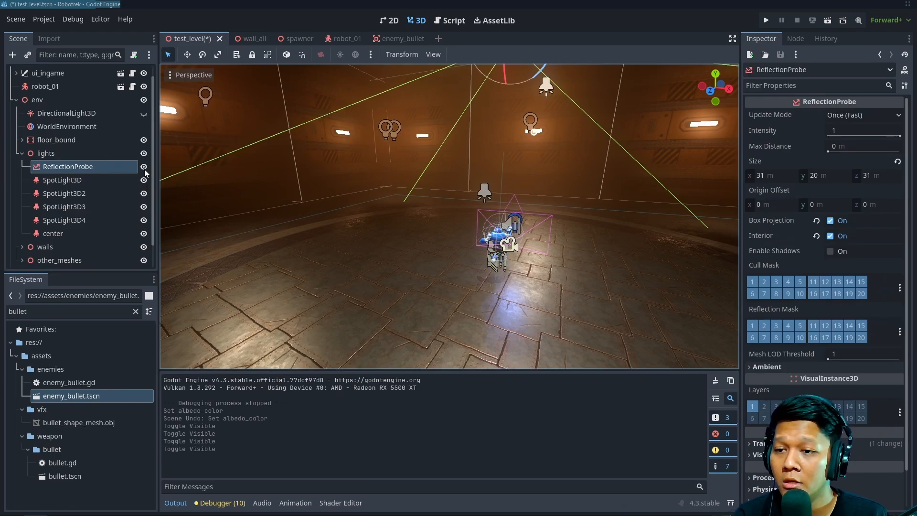
pyautogui.click(143, 167)
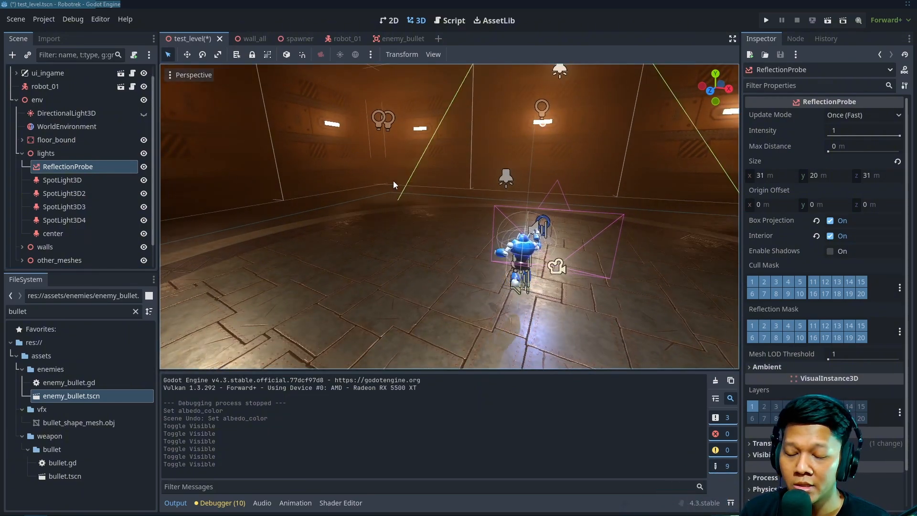
pyautogui.moveTo(430, 216)
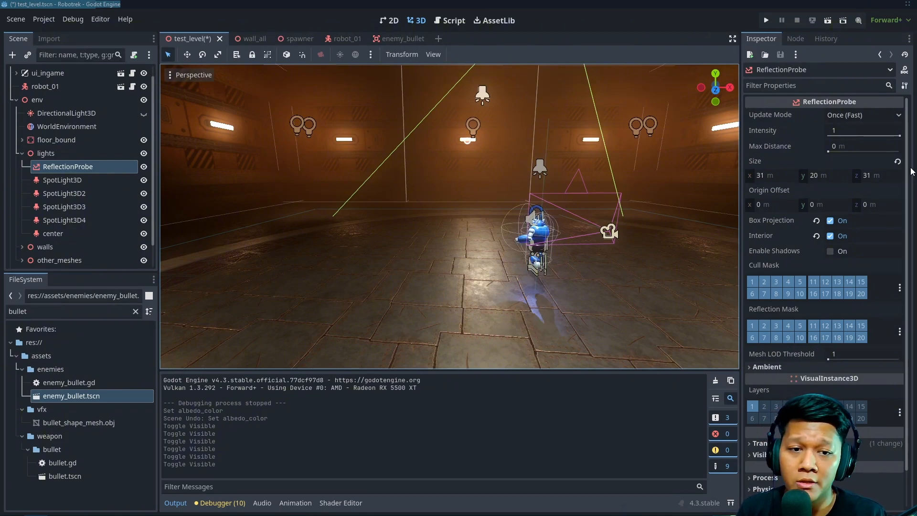
pyautogui.moveTo(37, 163)
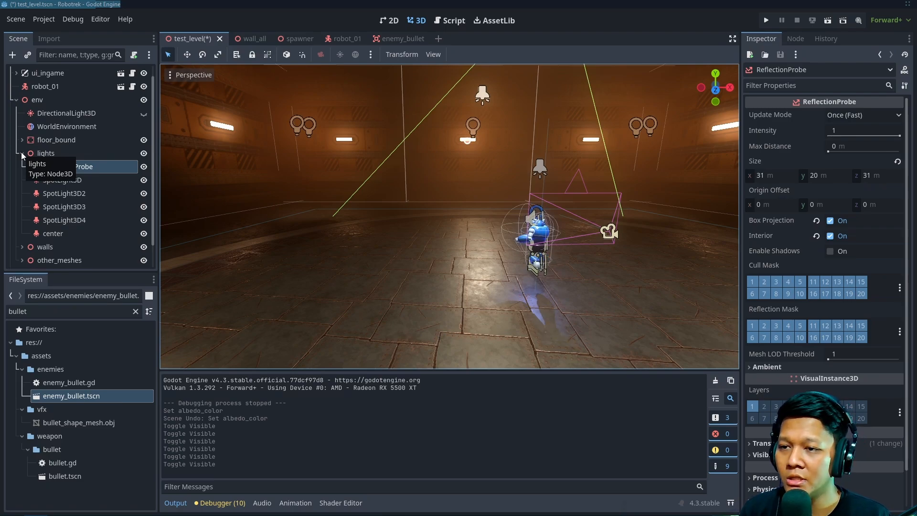
pyautogui.click(22, 152)
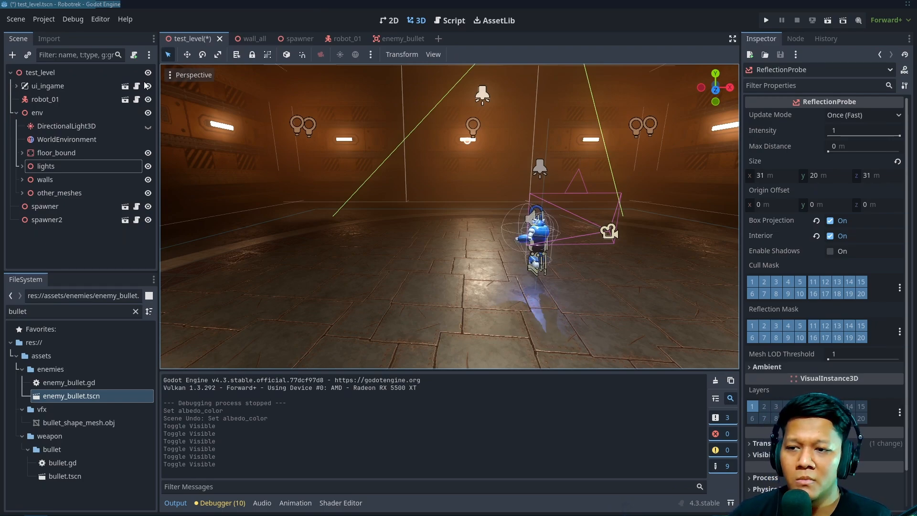
pyautogui.moveTo(66, 139)
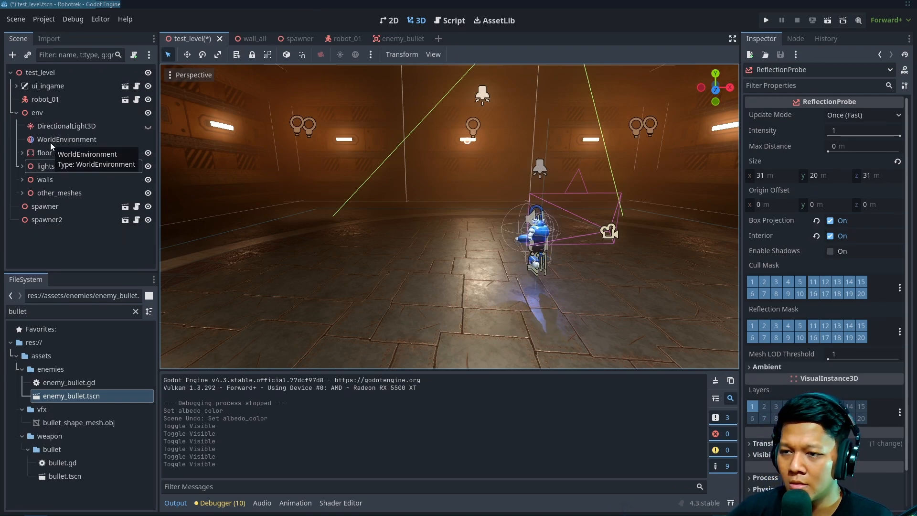
# - Turn the ReflectionProbe's shadows off with Interior on, and save the level
pyautogui.click(23, 166)
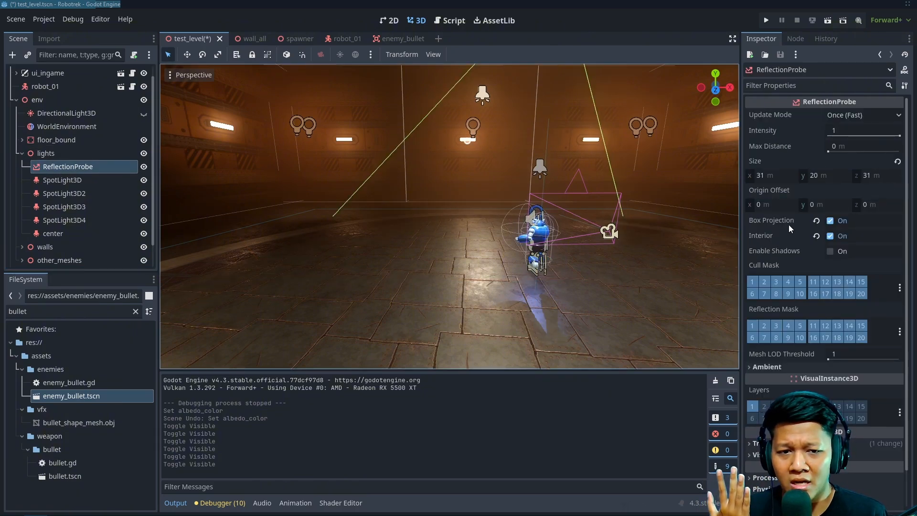
pyautogui.moveTo(777, 219)
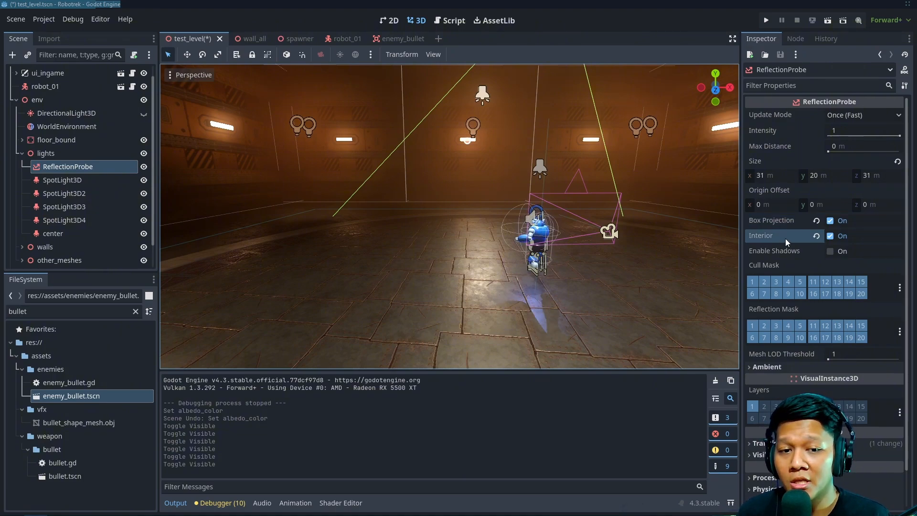
pyautogui.click(830, 251)
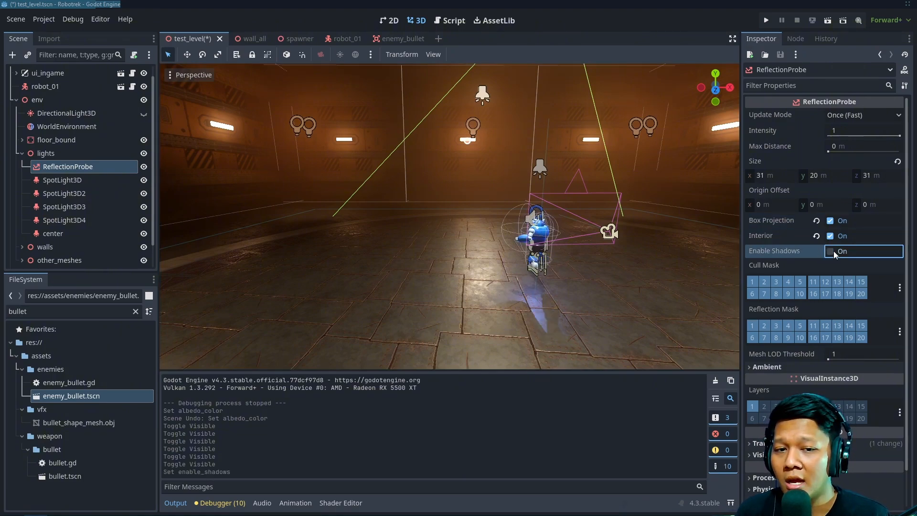
pyautogui.click(829, 251)
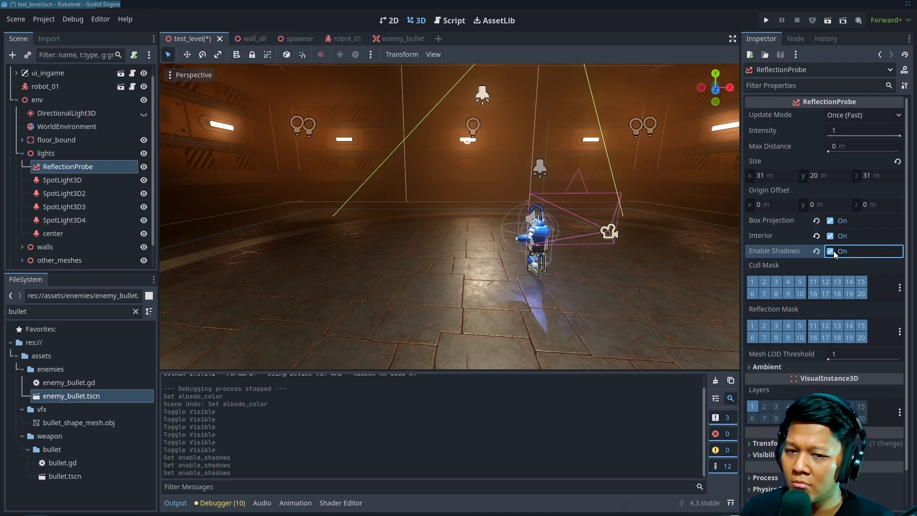
pyautogui.click(830, 251)
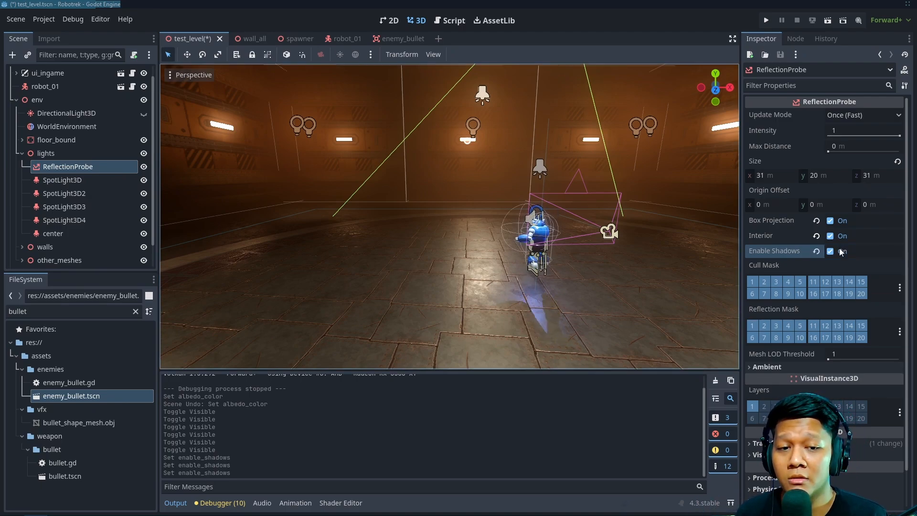
pyautogui.click(829, 251)
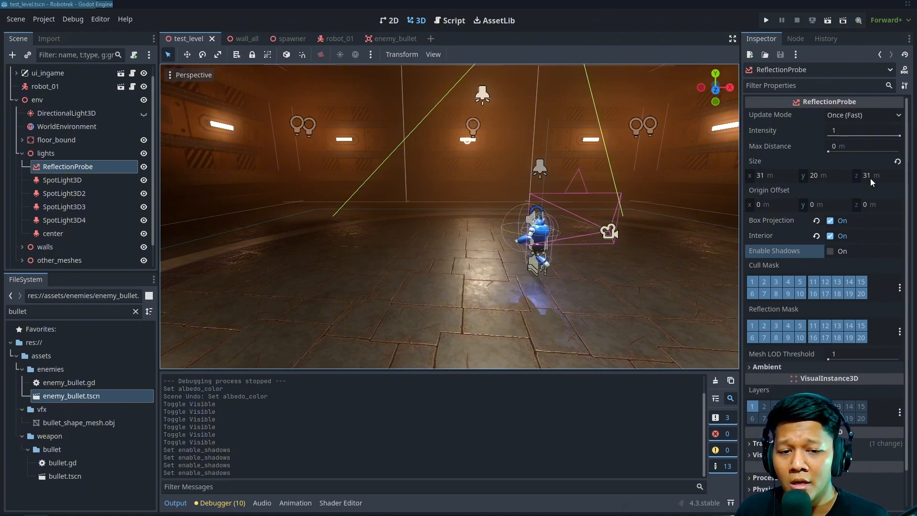
pyautogui.moveTo(735, 251)
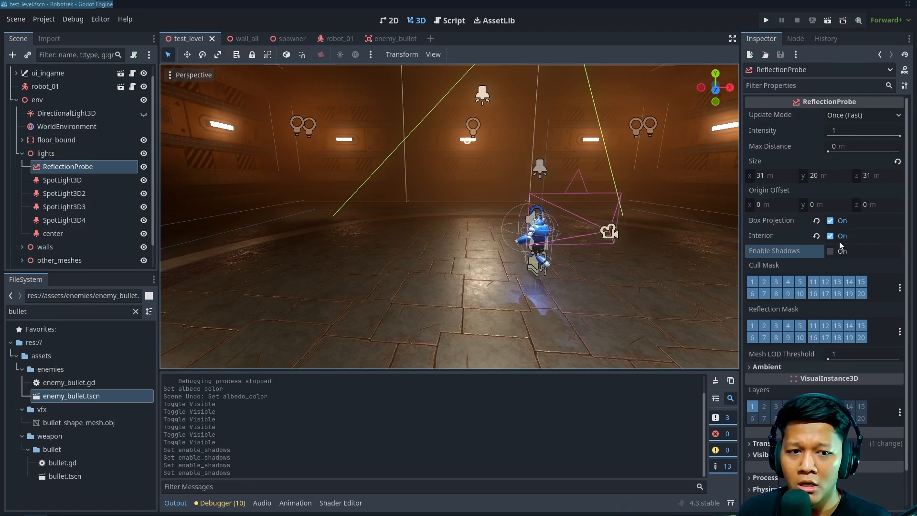
pyautogui.click(830, 235)
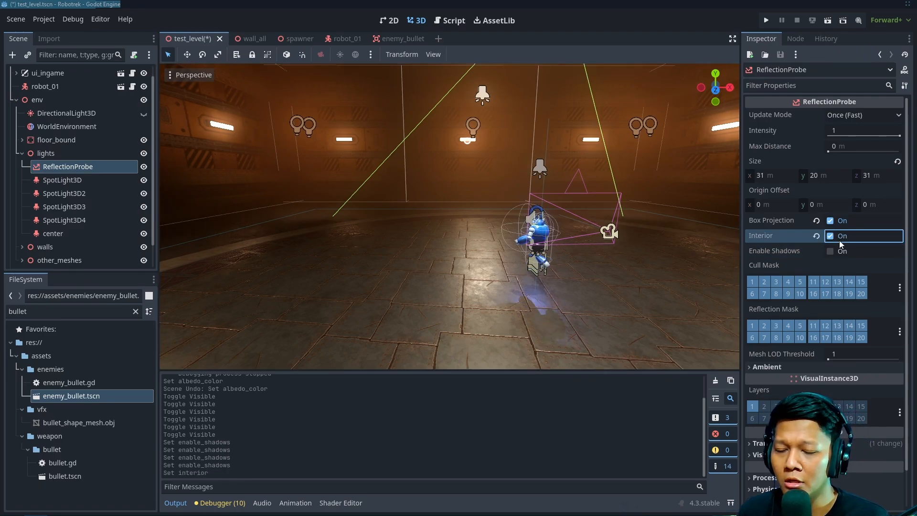
pyautogui.press('ctrl+s')
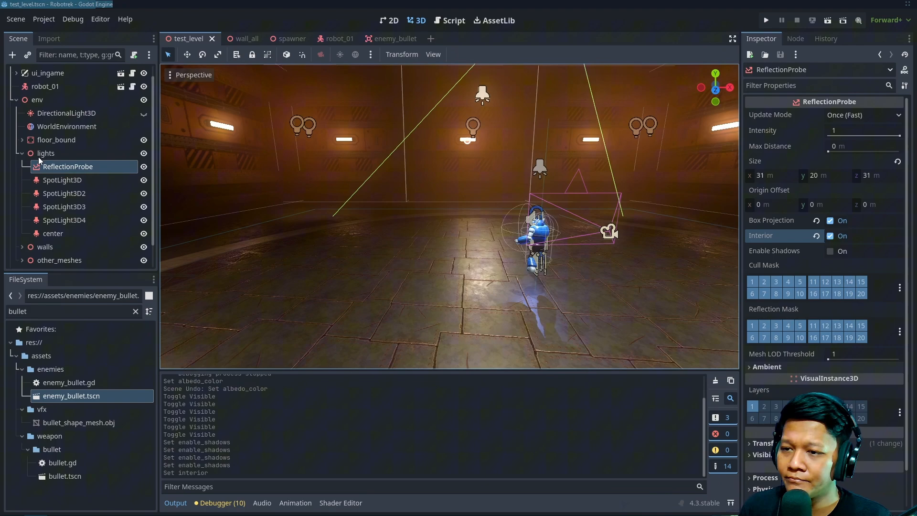
pyautogui.click(23, 166)
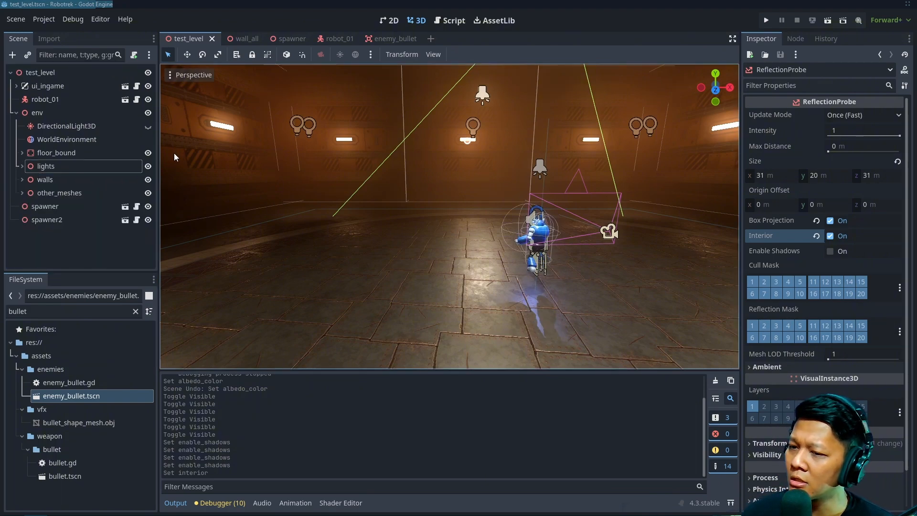
pyautogui.moveTo(76, 139)
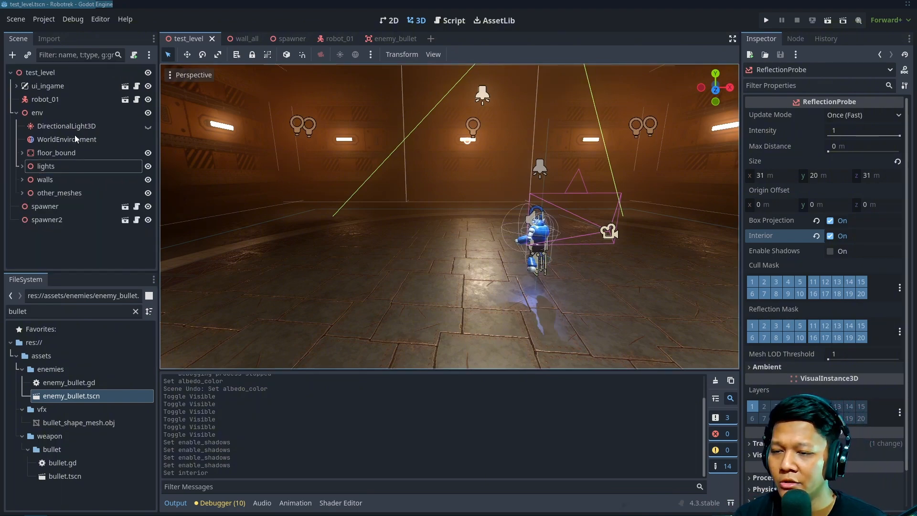
# - Set the WorldEnvironment background mode to Custom Color after trying Sky and Clear Color
pyautogui.click(67, 139)
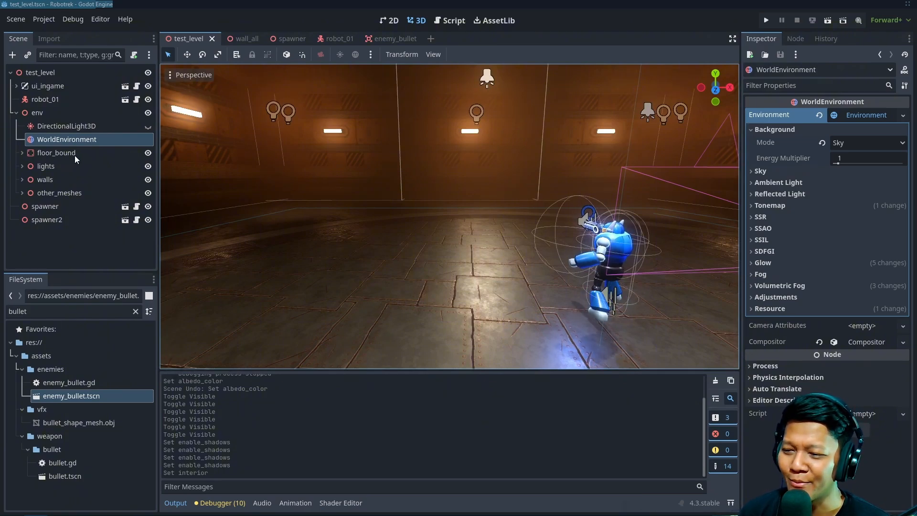
pyautogui.moveTo(56, 153)
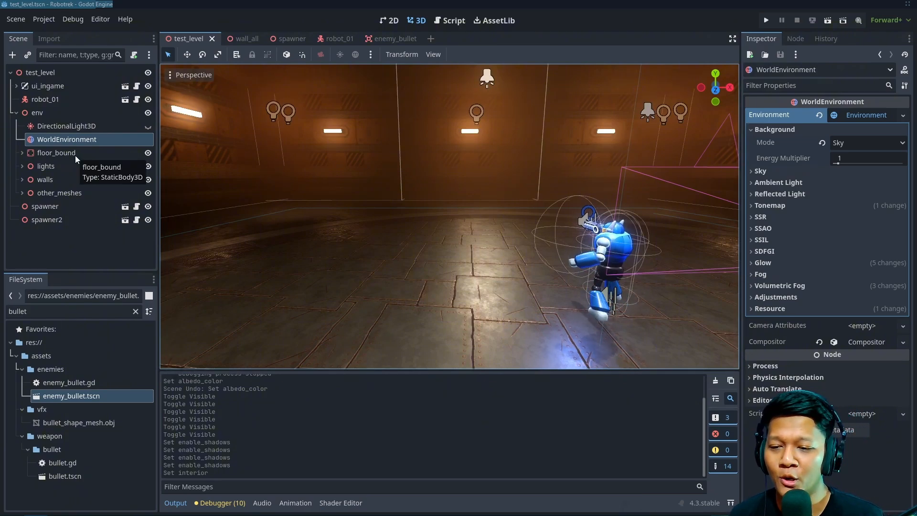
pyautogui.click(56, 152)
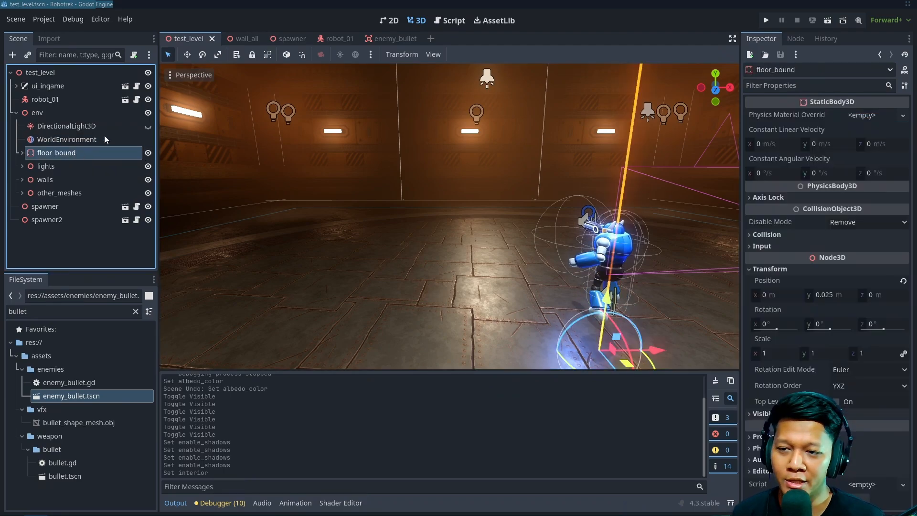
pyautogui.click(66, 138)
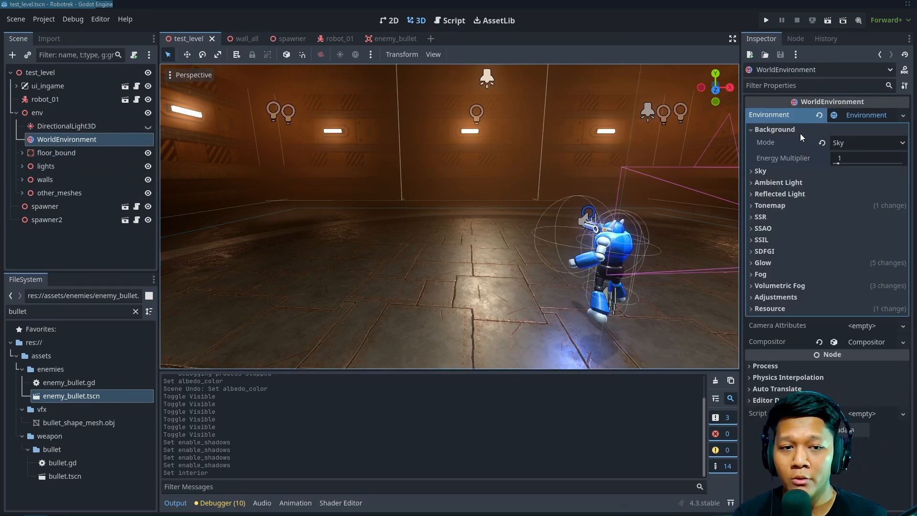
pyautogui.click(773, 130)
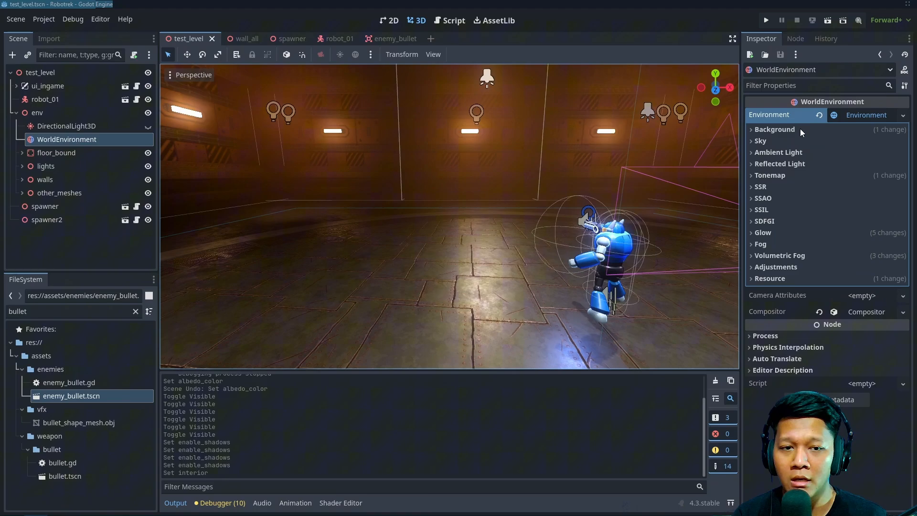
pyautogui.click(774, 130)
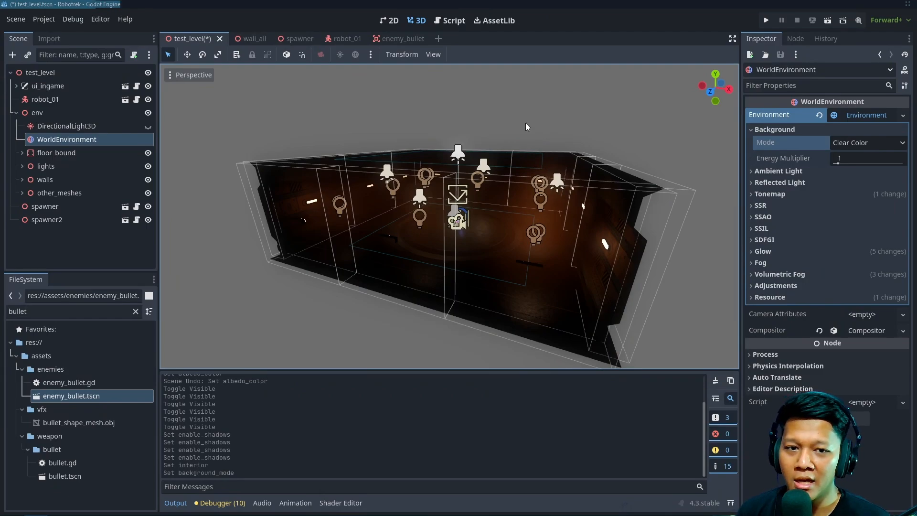
pyautogui.click(867, 142)
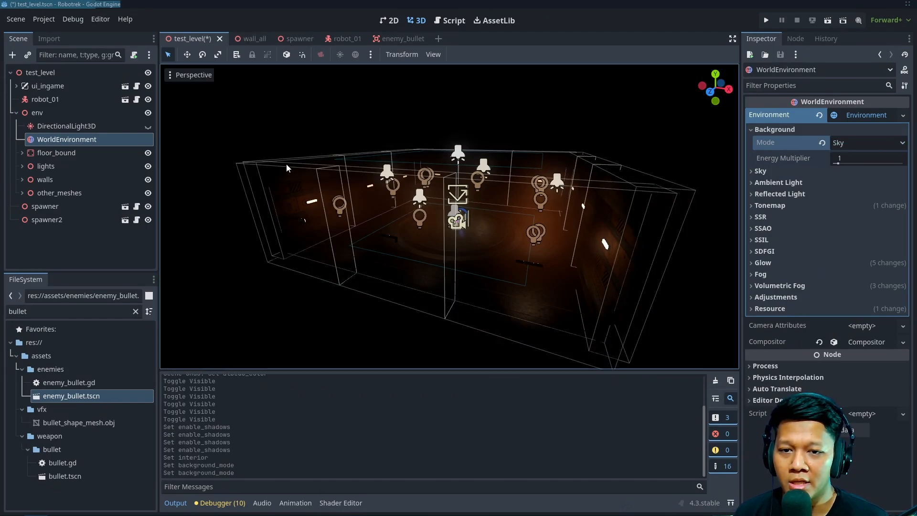
pyautogui.click(867, 143)
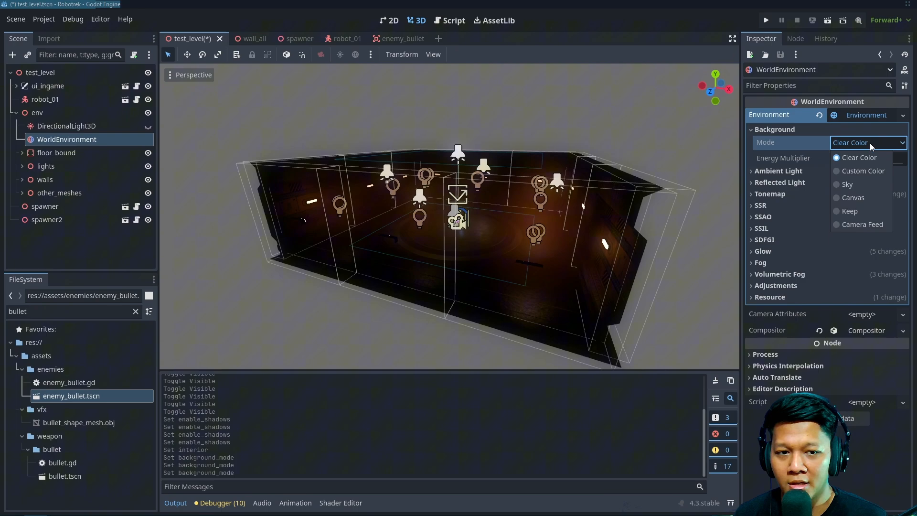
pyautogui.click(861, 171)
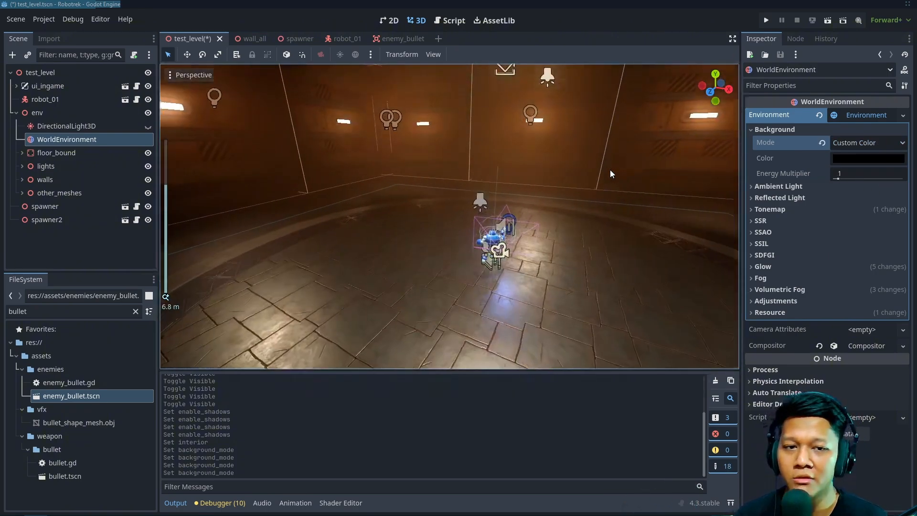
pyautogui.click(774, 130)
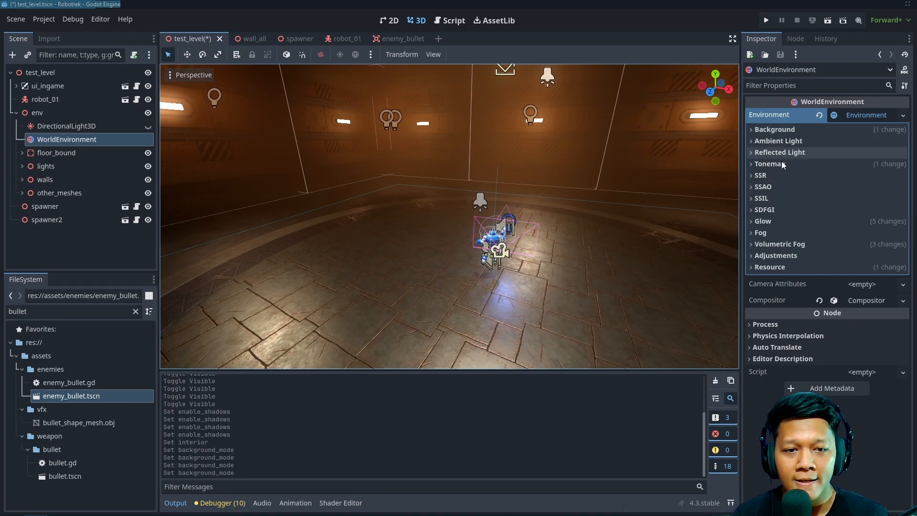
# - Compare Linear and Filmic tonemapping, then settle on ACES
pyautogui.click(769, 164)
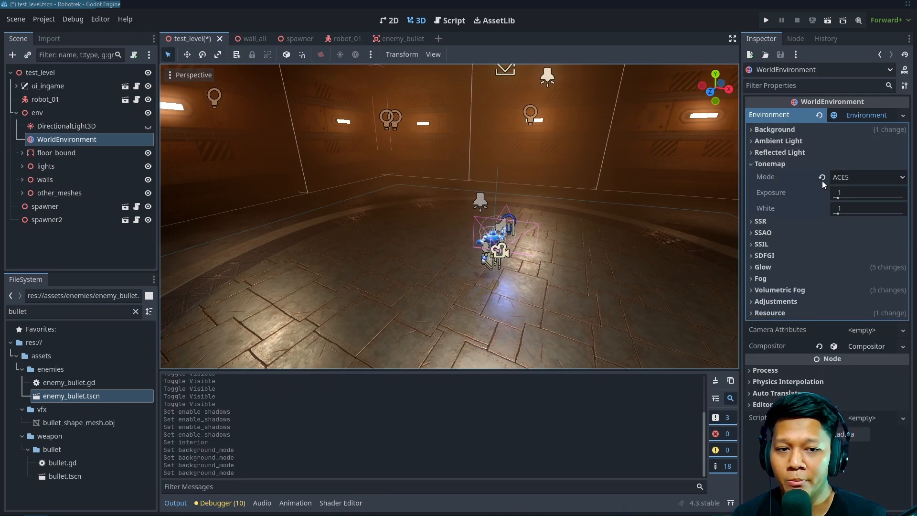
pyautogui.moveTo(592, 203)
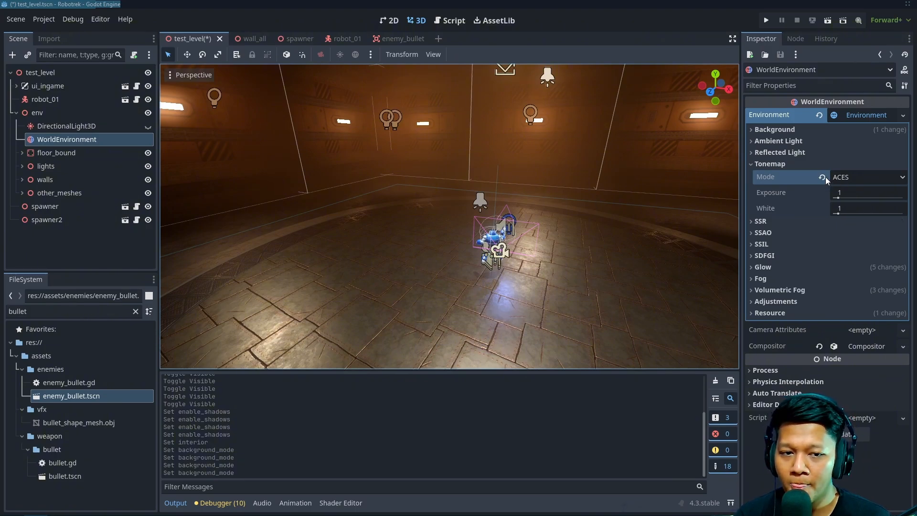
pyautogui.click(868, 177)
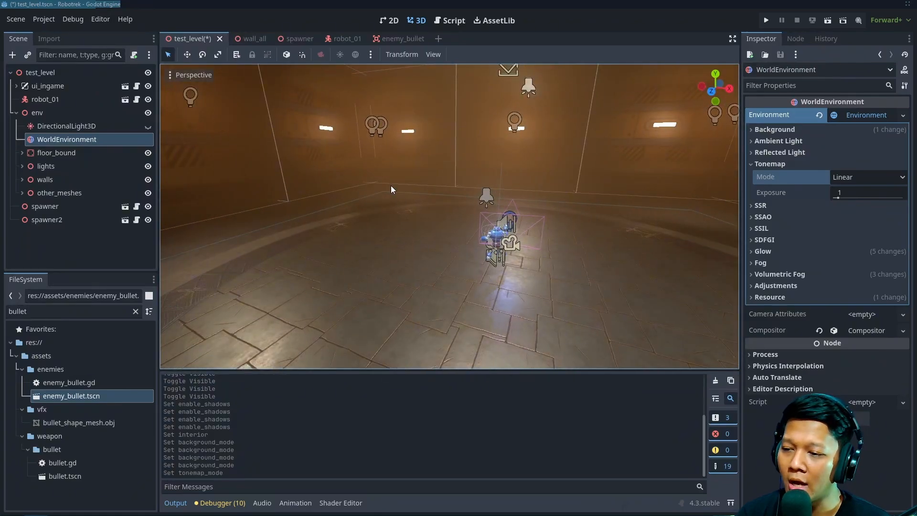
pyautogui.click(867, 177)
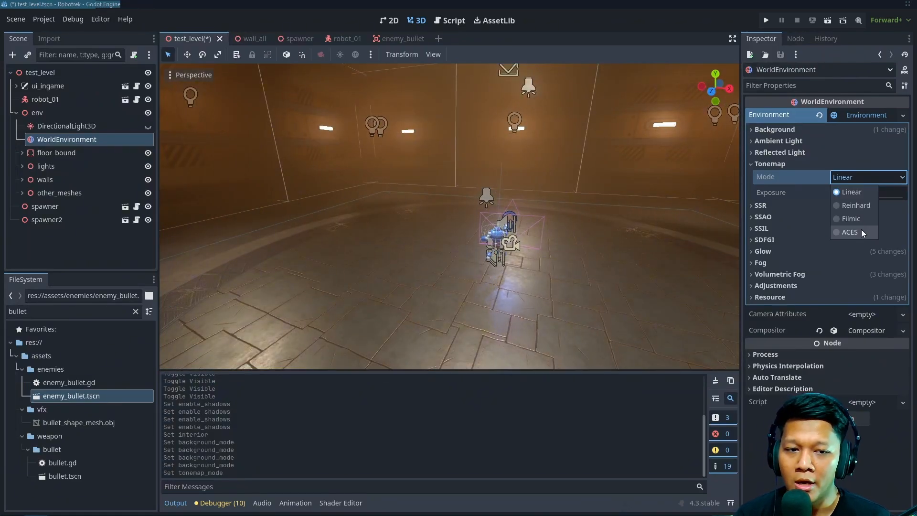
pyautogui.click(849, 218)
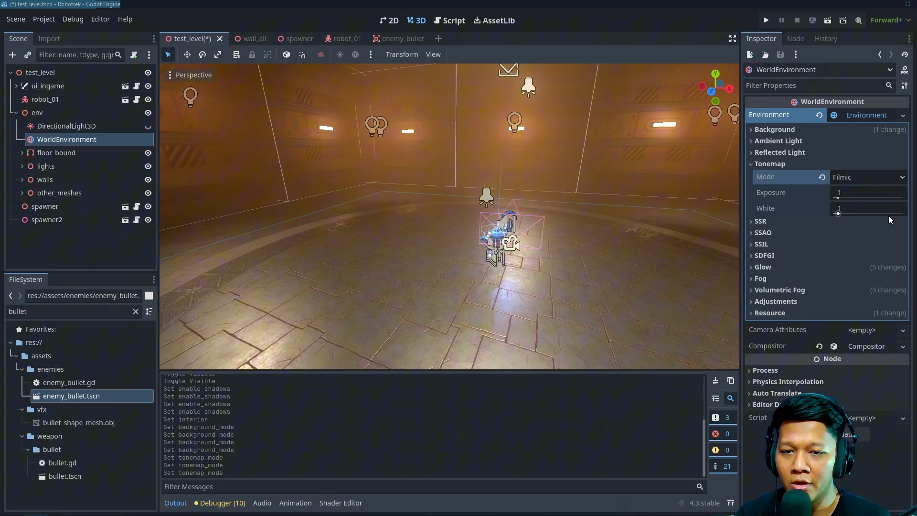
pyautogui.click(868, 176)
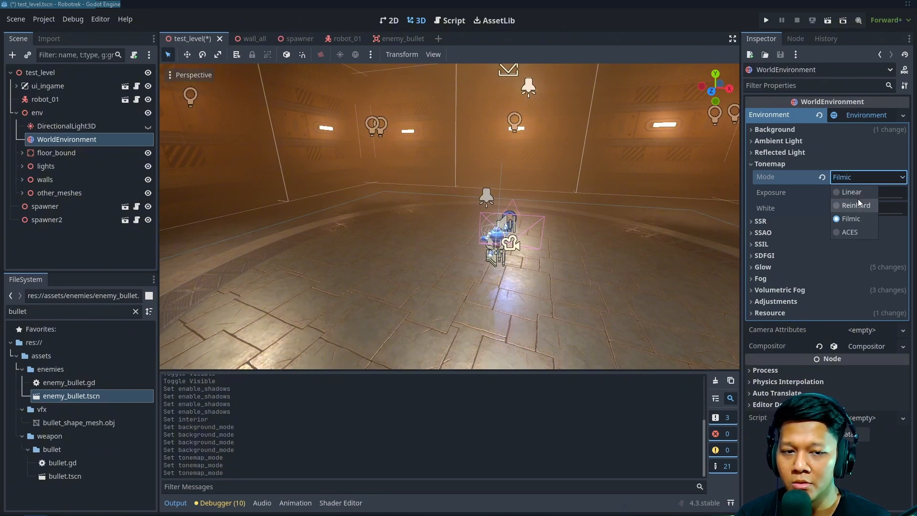
pyautogui.moveTo(861, 231)
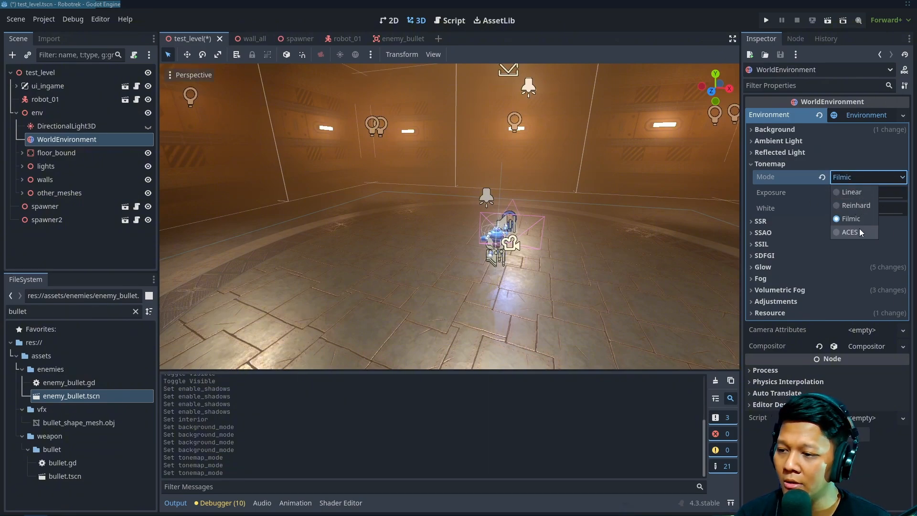
pyautogui.click(849, 232)
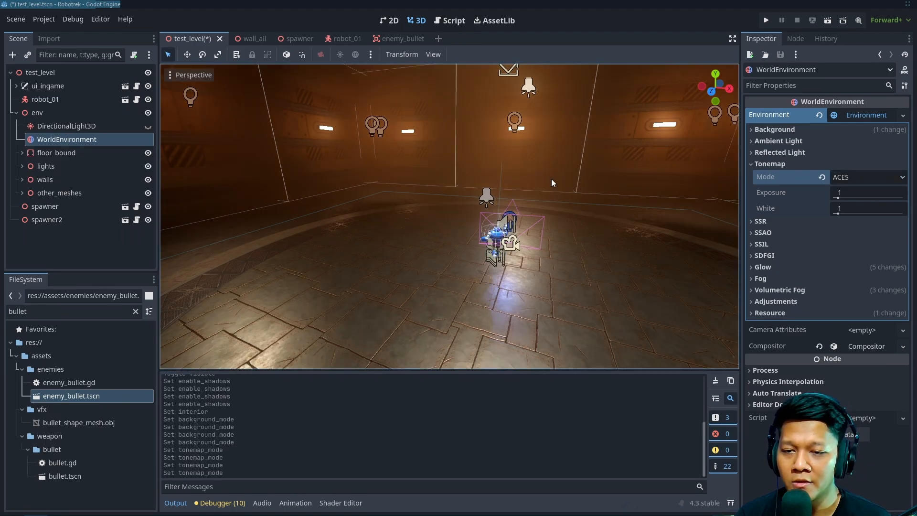
pyautogui.moveTo(557, 178)
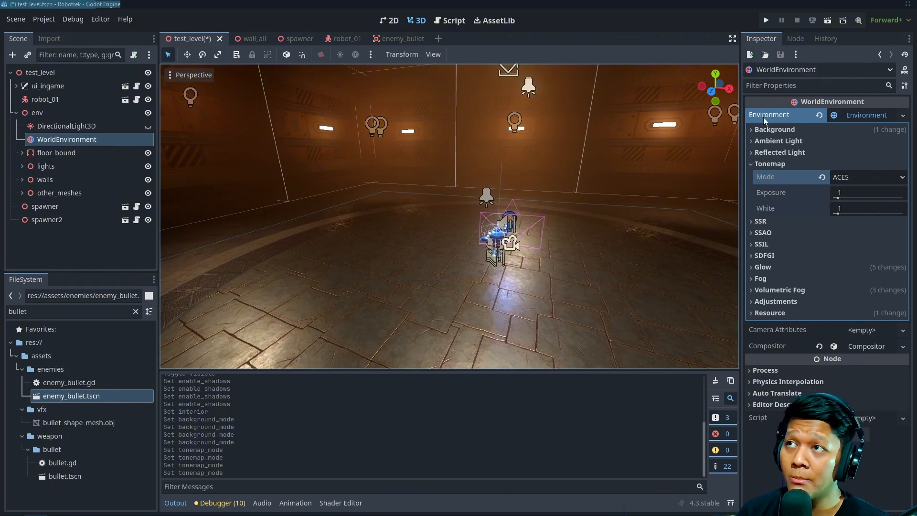
pyautogui.click(770, 163)
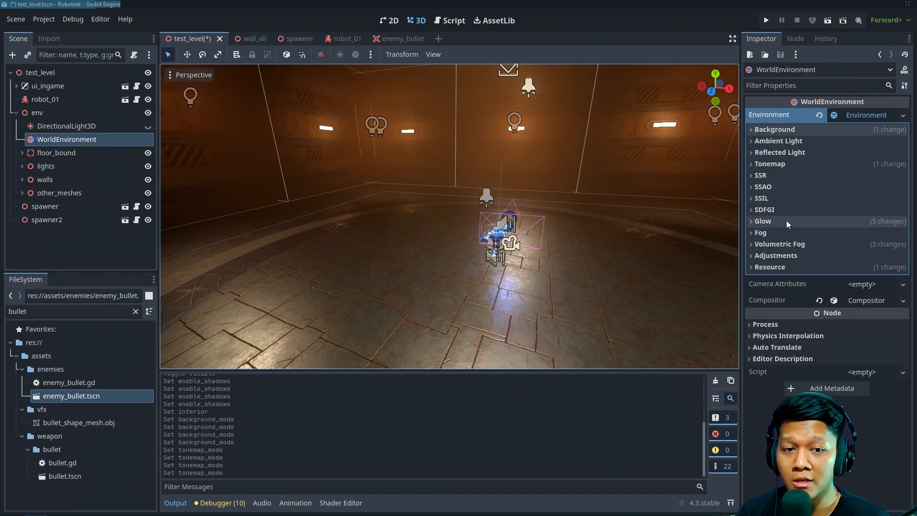
# - Switch the glow blend mode to Screen, then try another mode
pyautogui.click(763, 221)
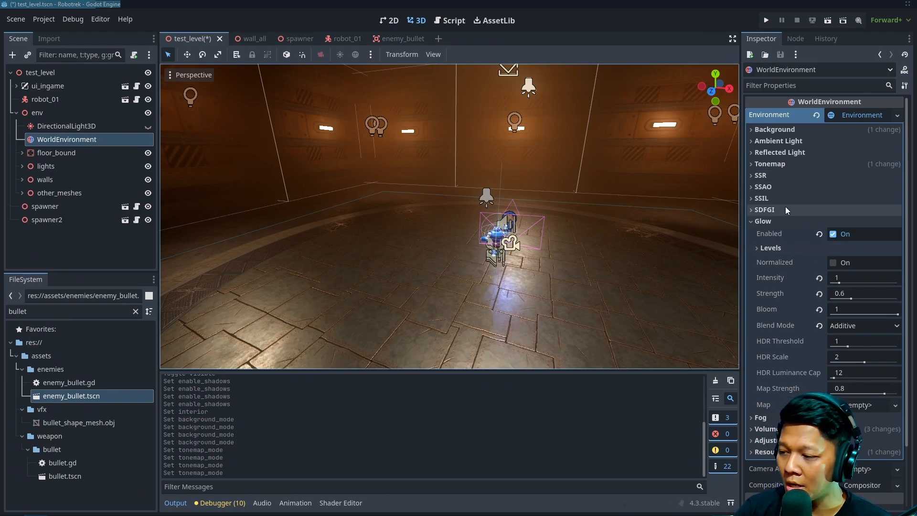
pyautogui.moveTo(821, 259)
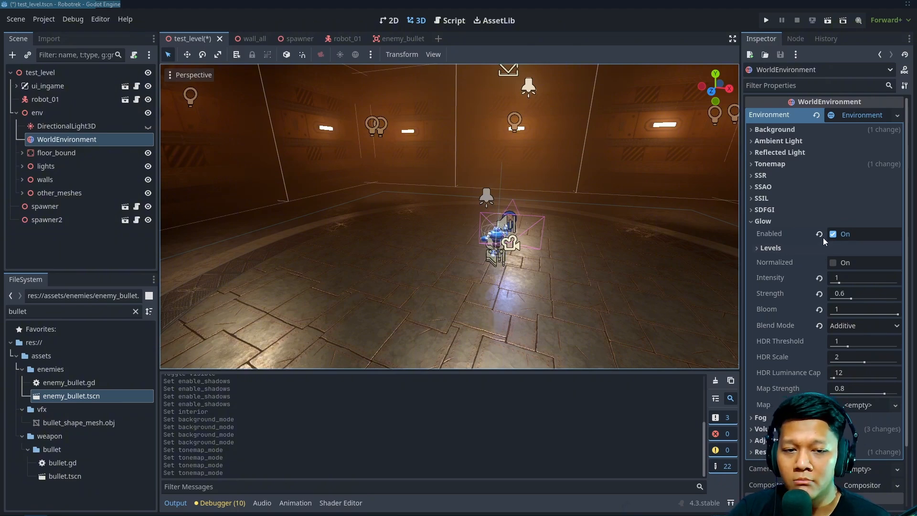
pyautogui.click(769, 164)
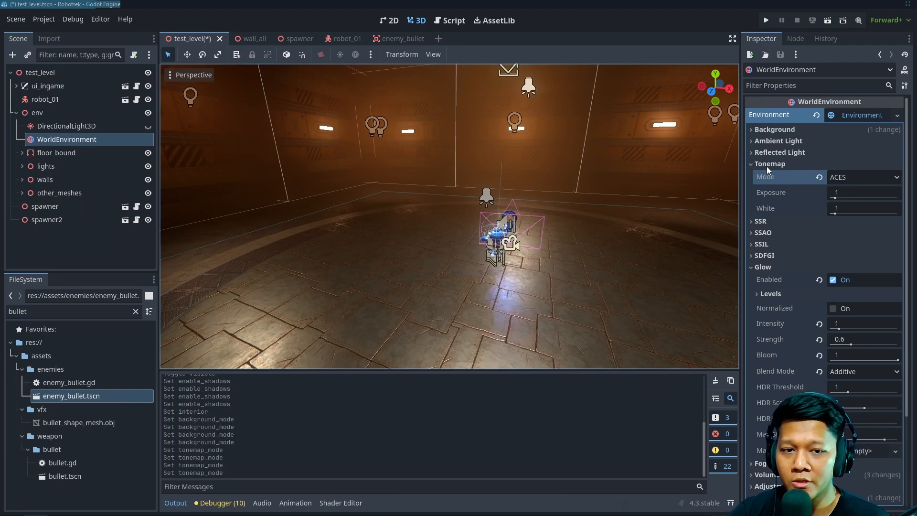
pyautogui.click(770, 163)
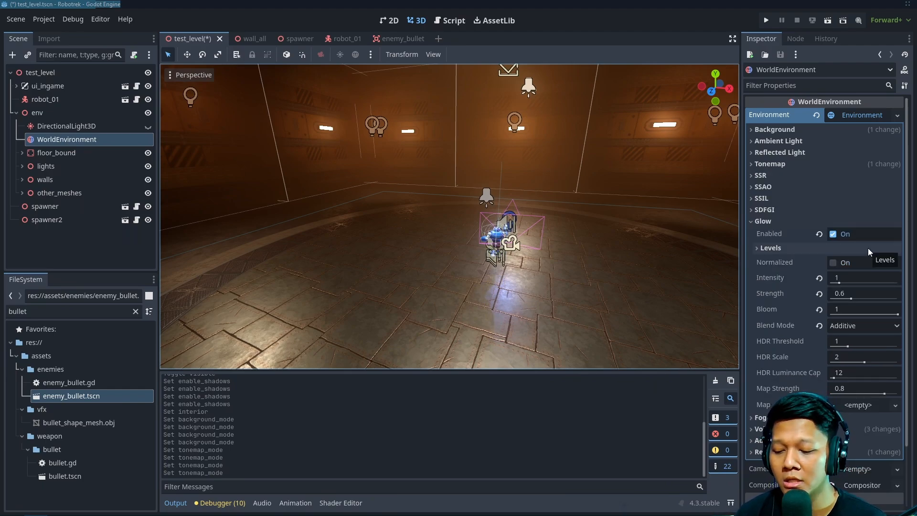
pyautogui.scroll(-3)
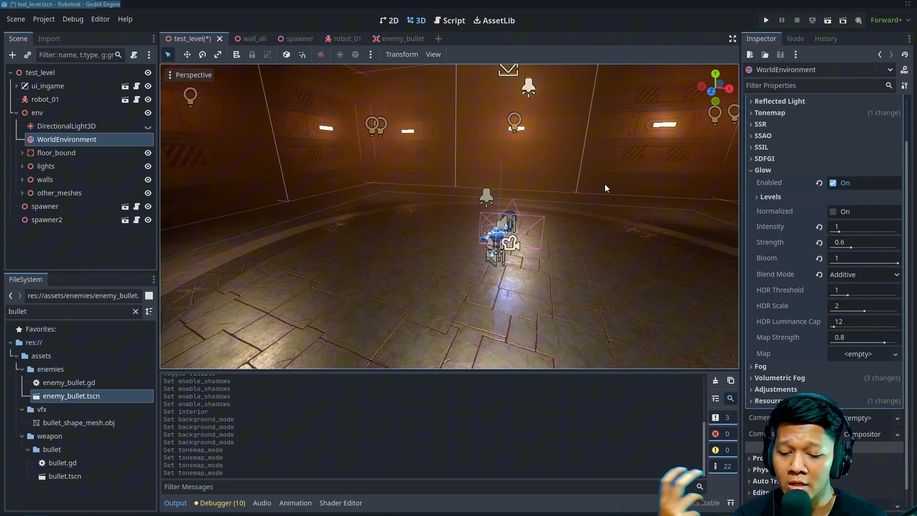
pyautogui.moveTo(606, 180)
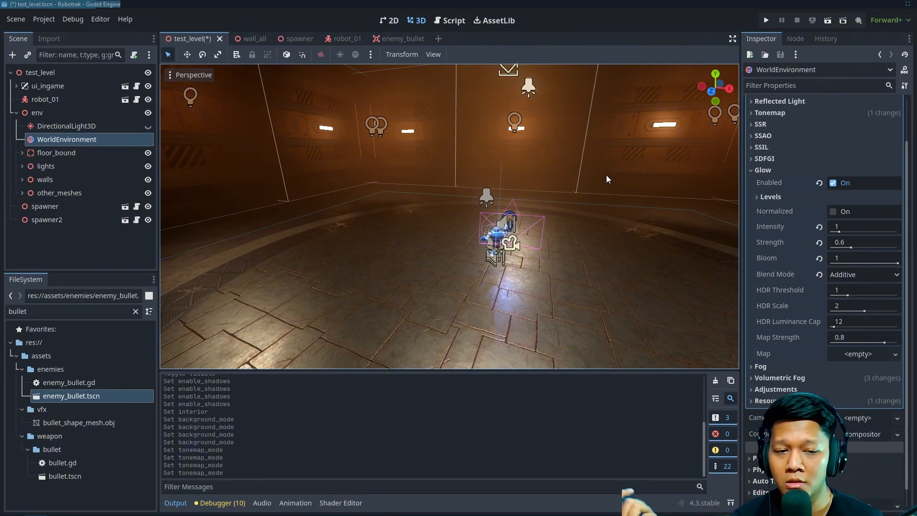
pyautogui.moveTo(790, 252)
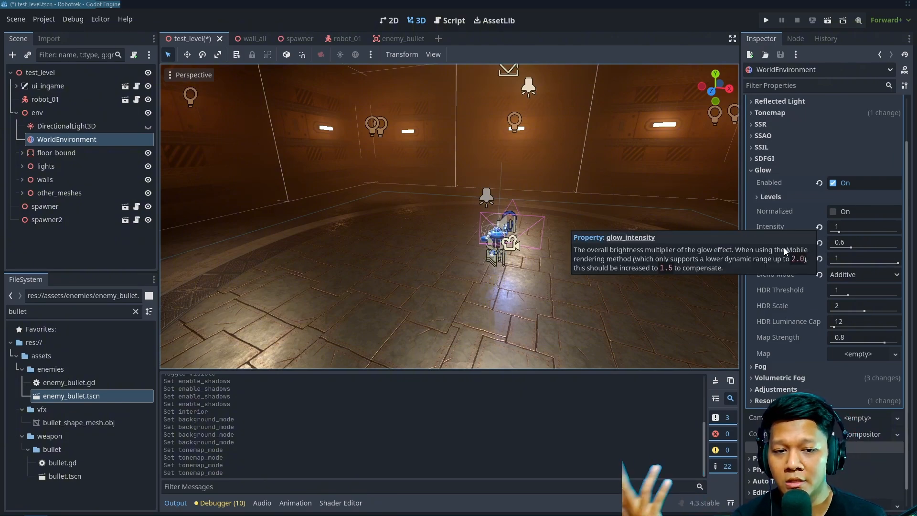
pyautogui.moveTo(775, 287)
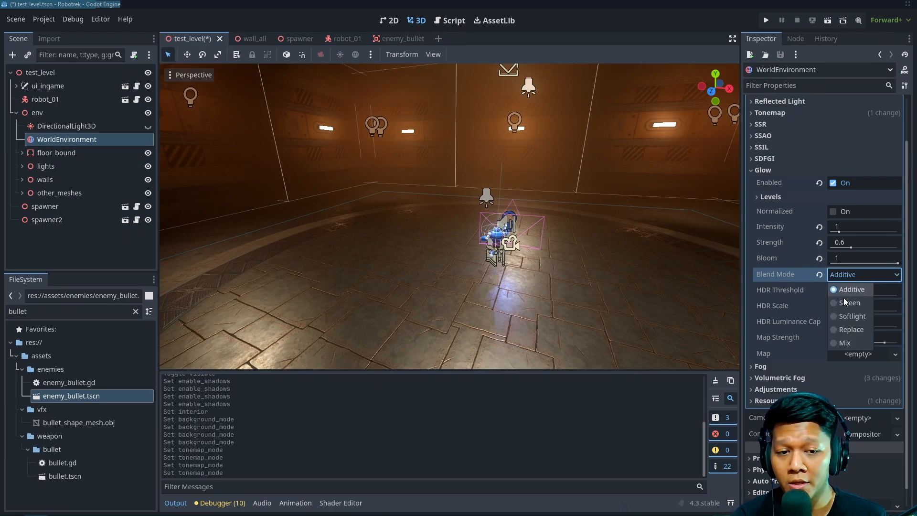
pyautogui.click(849, 302)
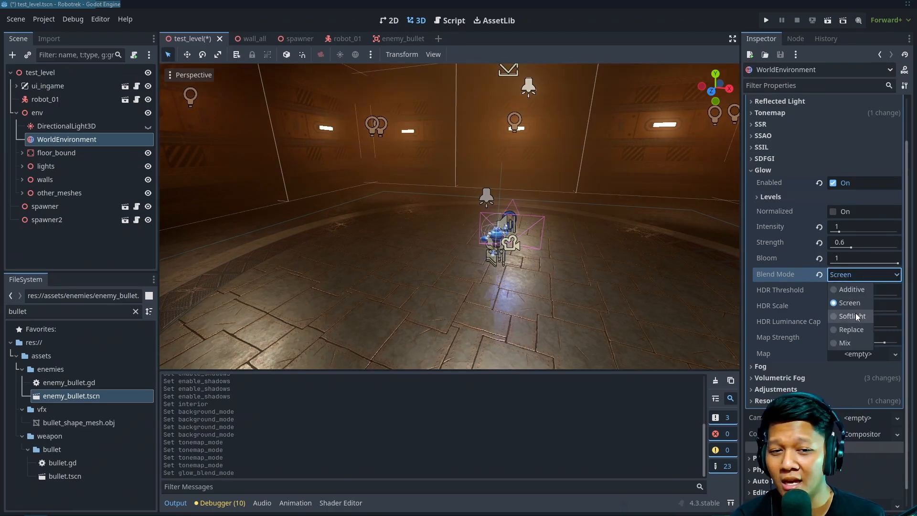
pyautogui.click(852, 289)
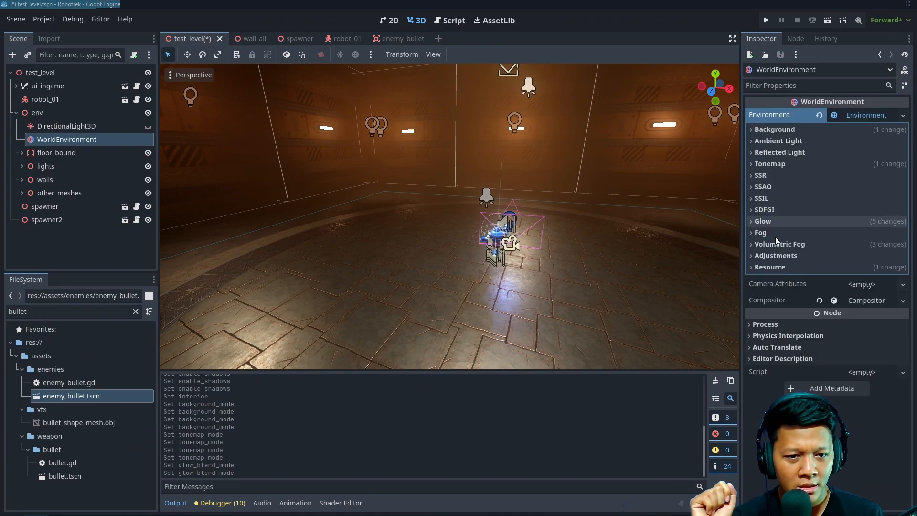
pyautogui.click(779, 243)
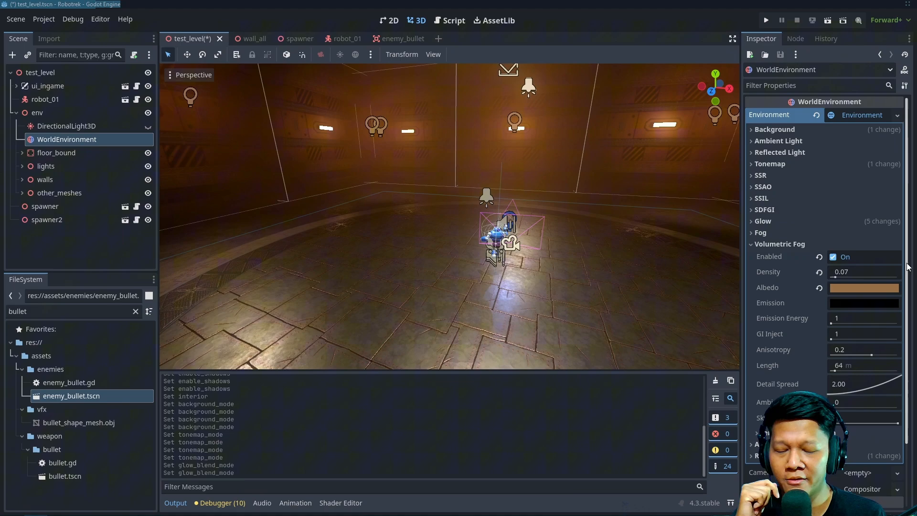
pyautogui.moveTo(858, 261)
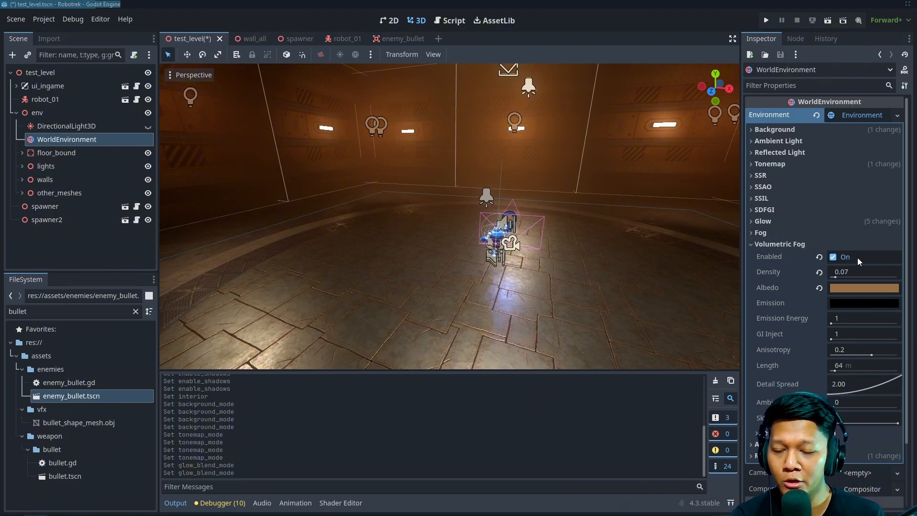
pyautogui.moveTo(783, 271)
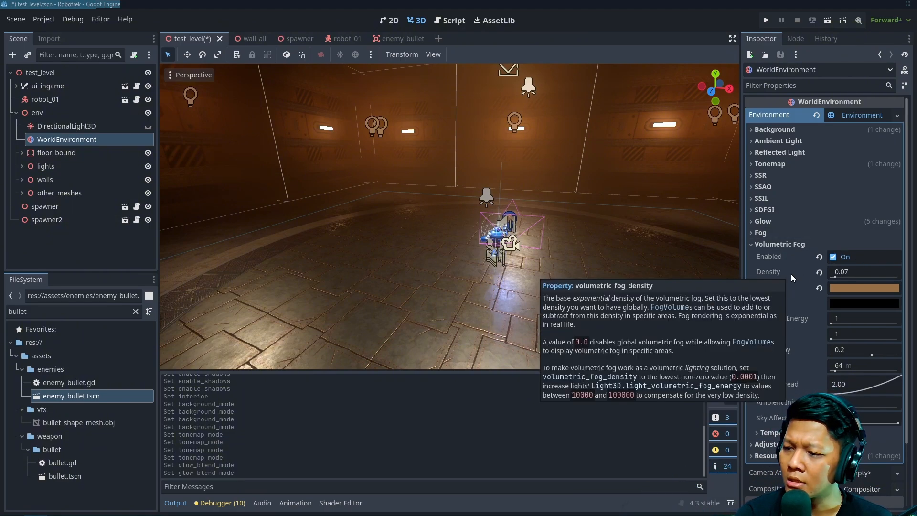
pyautogui.moveTo(554, 96)
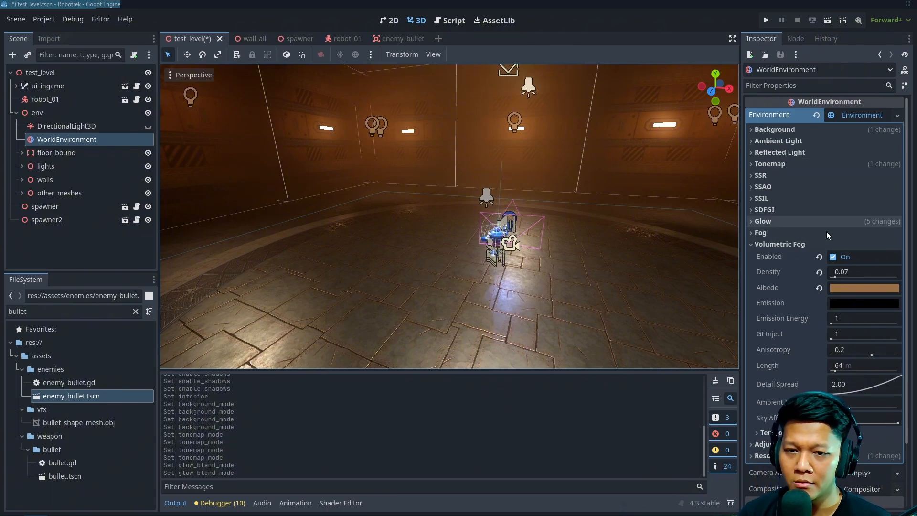
pyautogui.moveTo(790, 264)
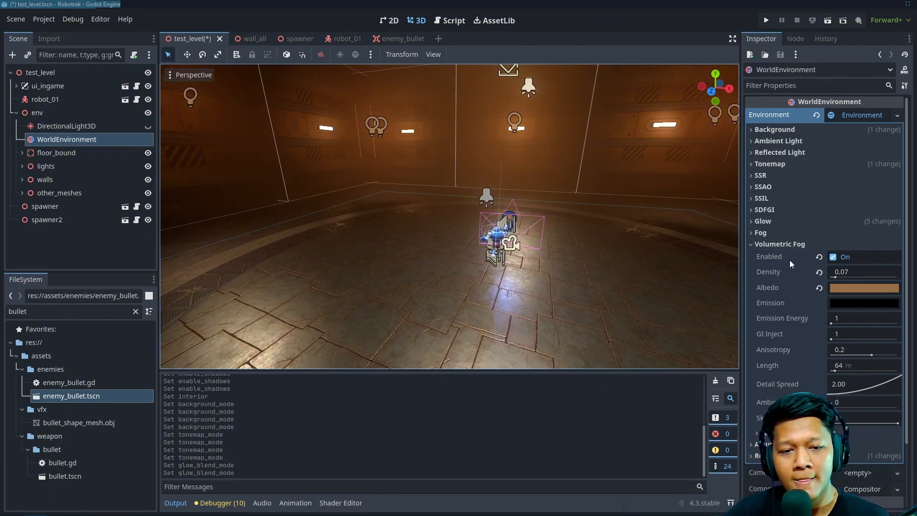
pyautogui.click(833, 256)
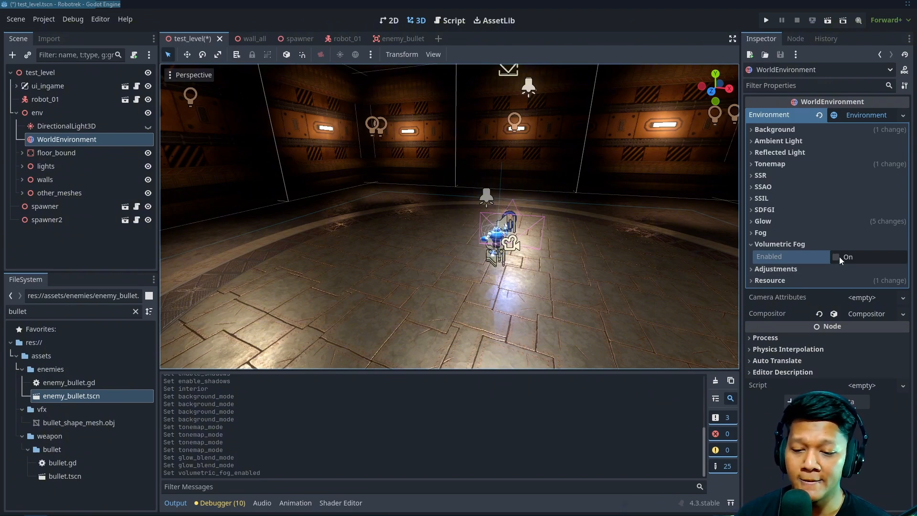
pyautogui.click(833, 255)
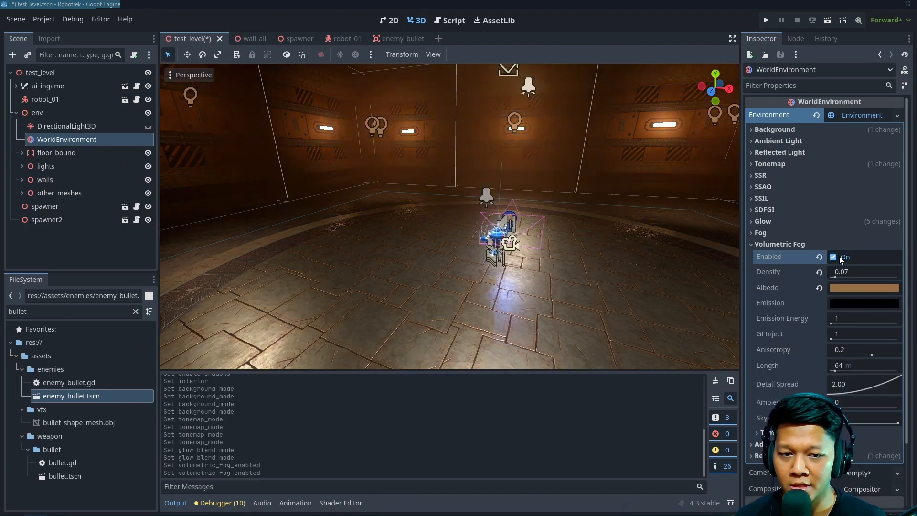
pyautogui.click(832, 257)
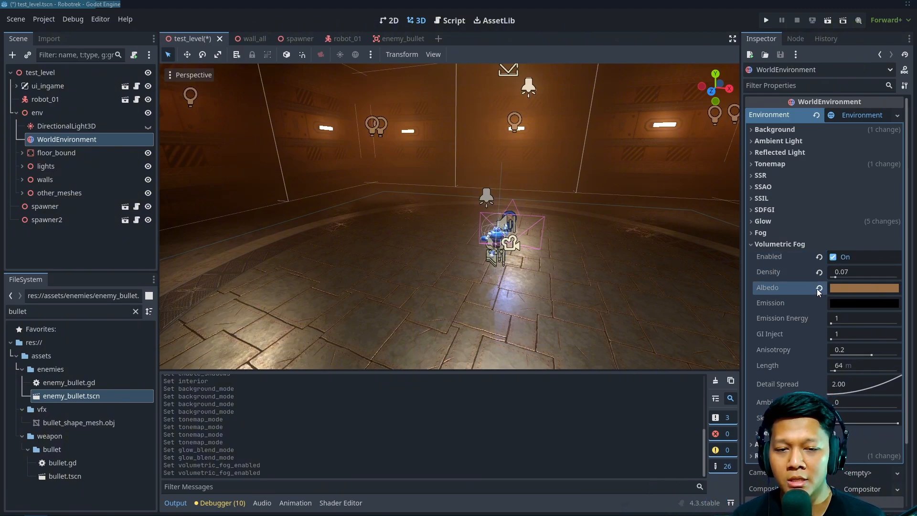
pyautogui.moveTo(780, 244)
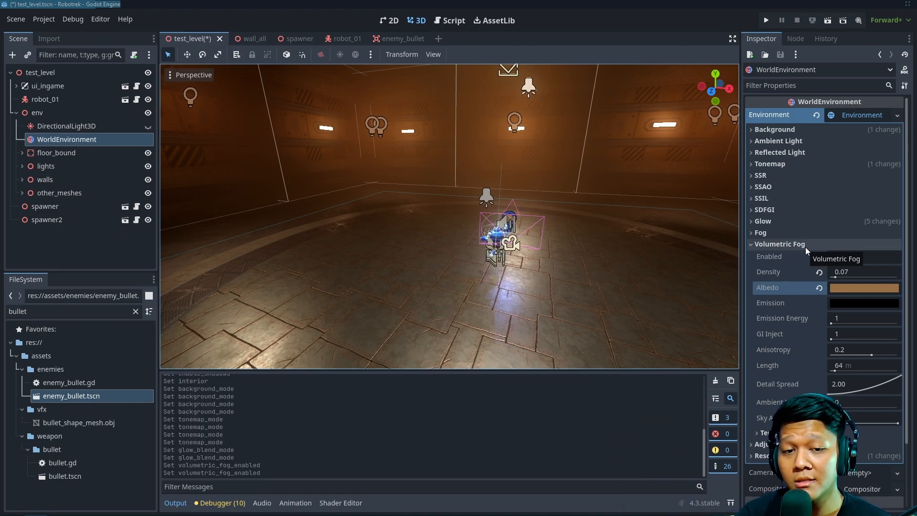
pyautogui.click(865, 287)
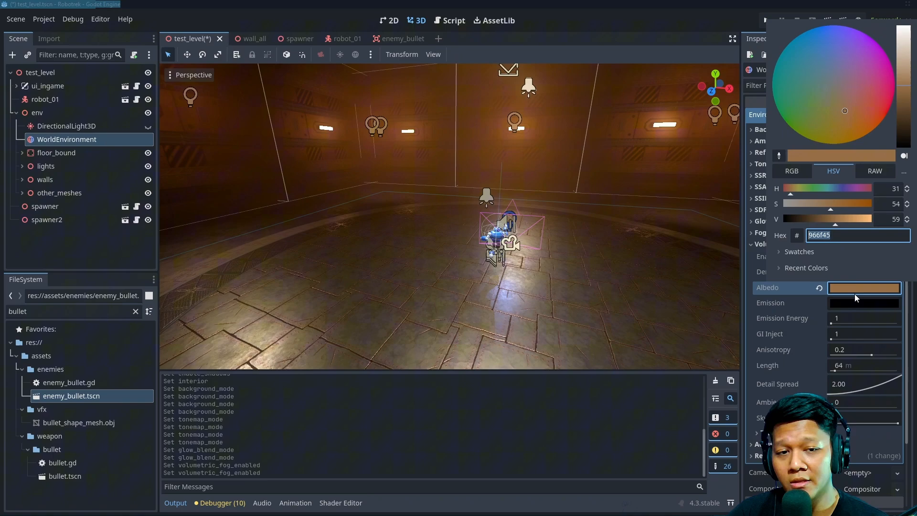
pyautogui.moveTo(867, 287)
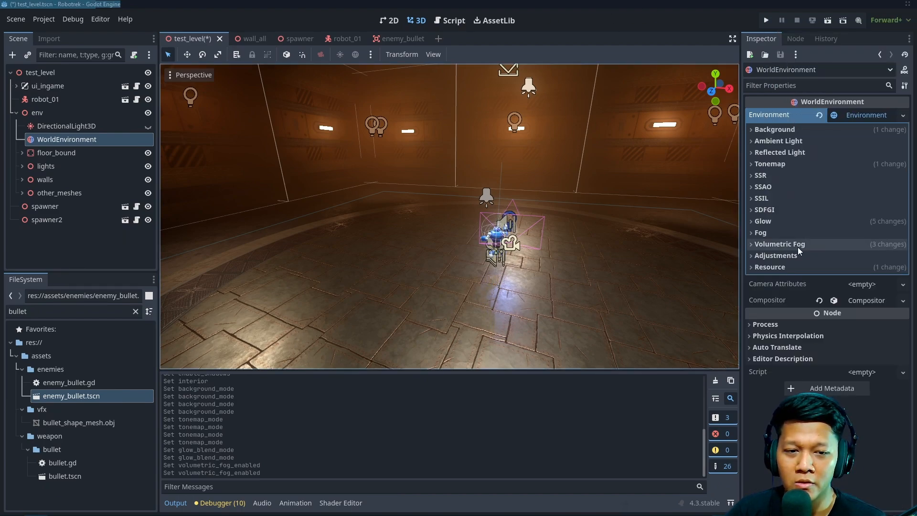
pyautogui.click(865, 300)
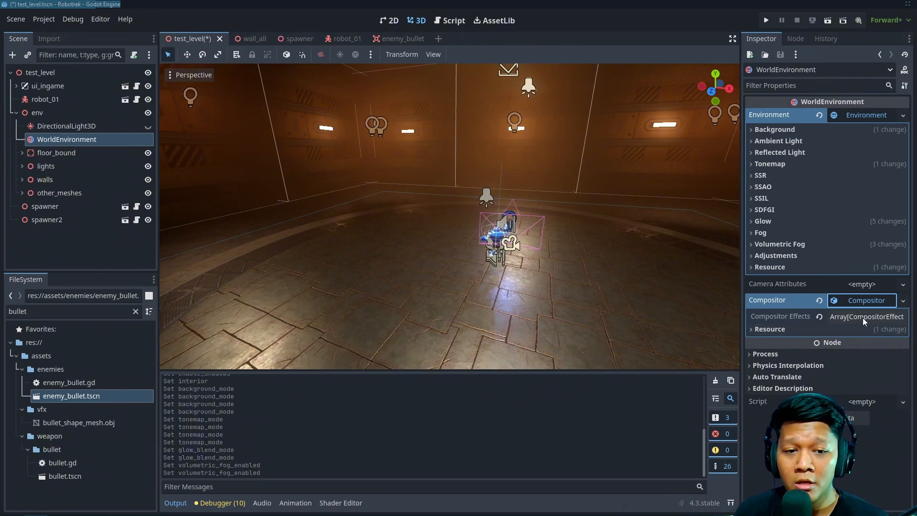
# - Review the Compositor's two effects, then switch to the wall_all scene
pyautogui.click(865, 316)
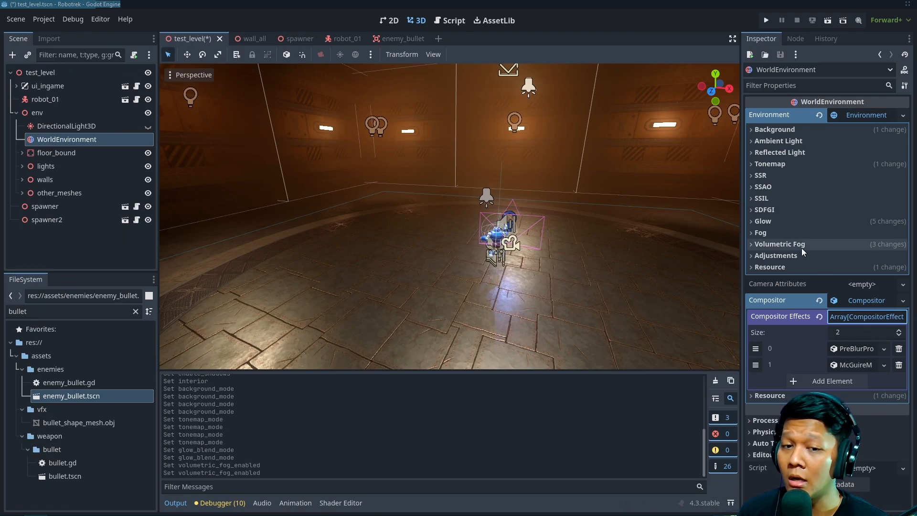
pyautogui.moveTo(779, 244)
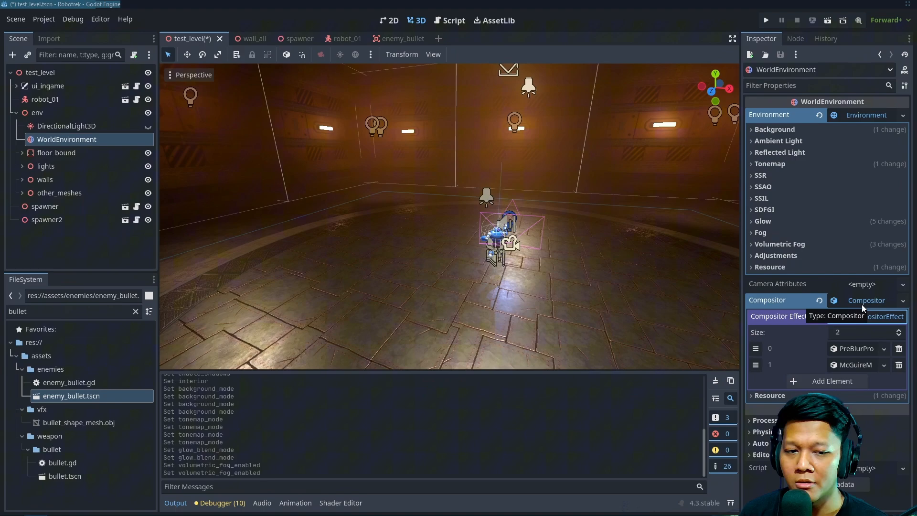
pyautogui.click(767, 300)
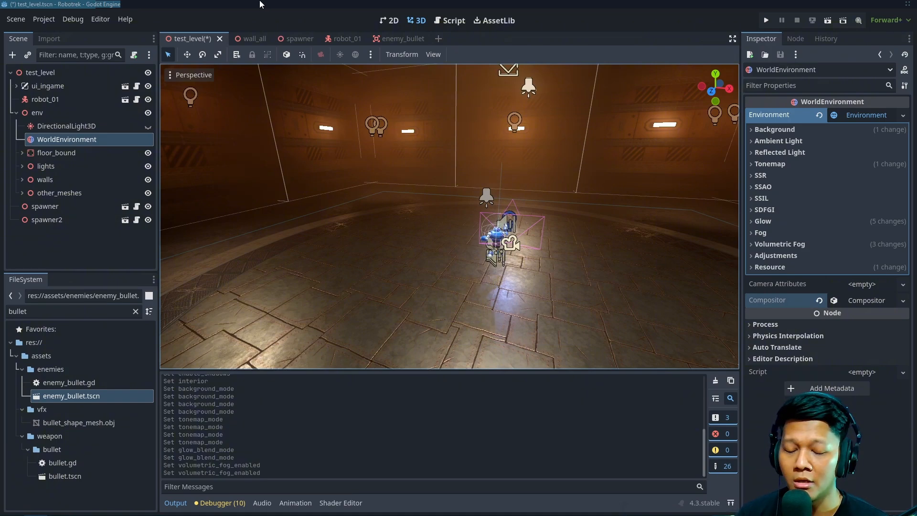
pyautogui.moveTo(870, 295)
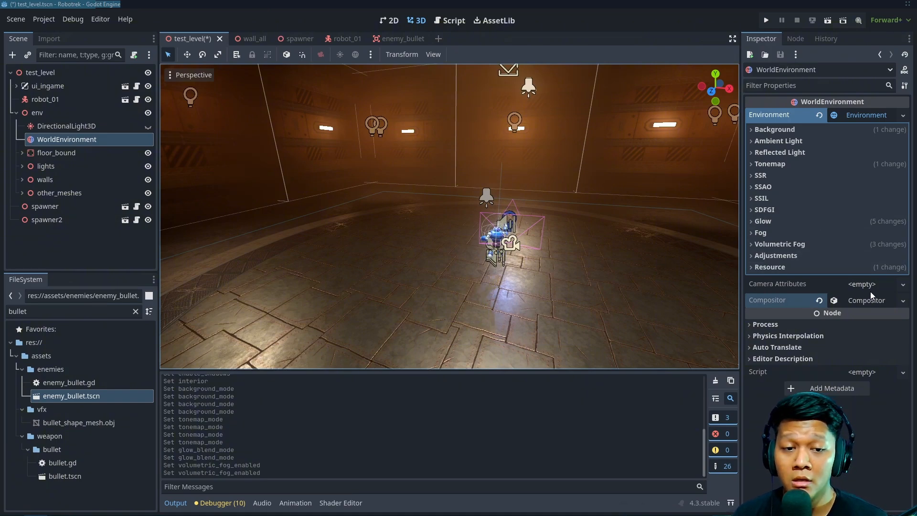
pyautogui.moveTo(537, 258)
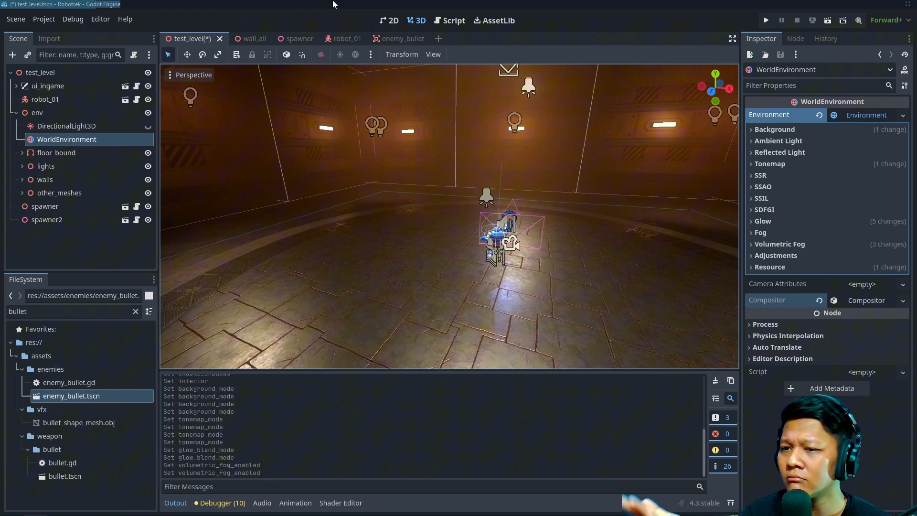
pyautogui.click(240, 38)
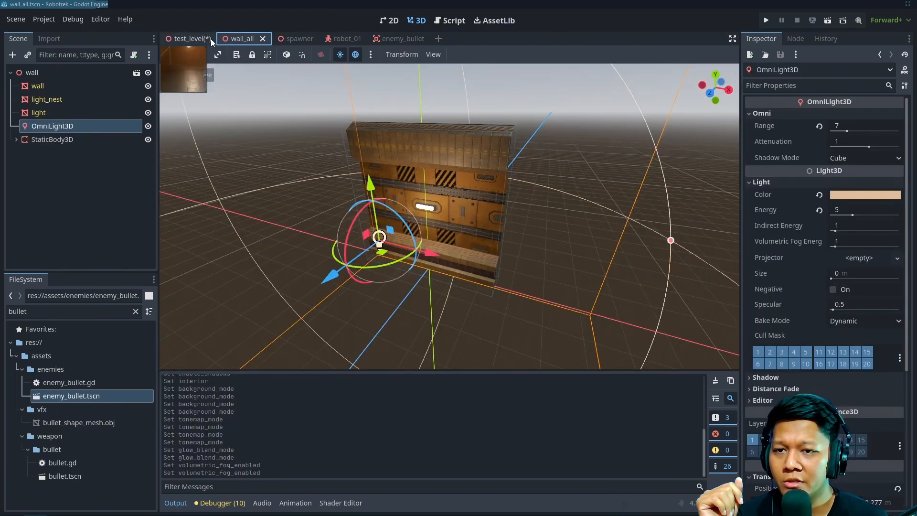
# - Inspect the enemy_bullet OmniLight3D (range 1, energy 1, reddish colour), then go back to test_level
pyautogui.click(388, 38)
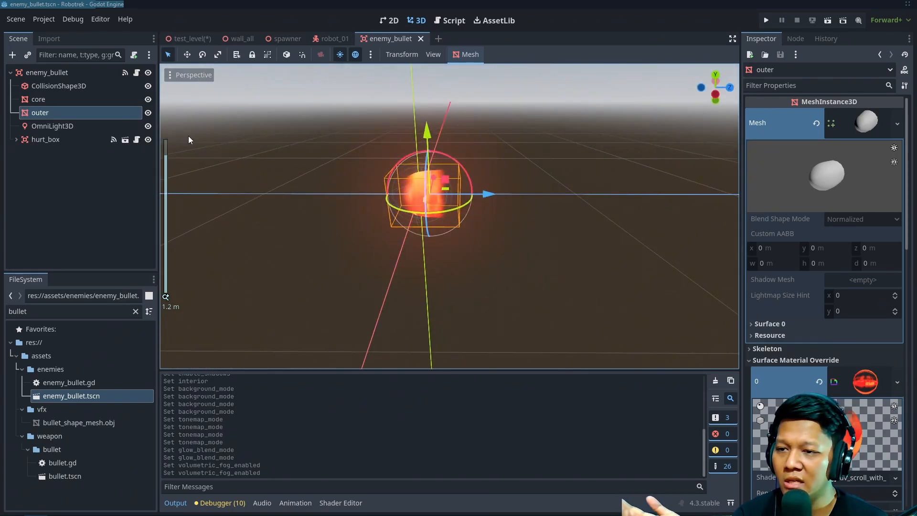
pyautogui.click(52, 125)
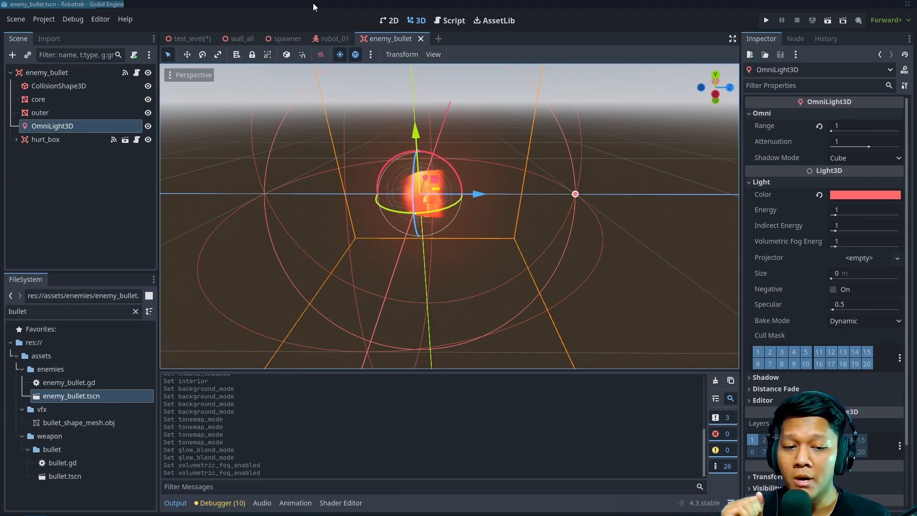
pyautogui.click(190, 38)
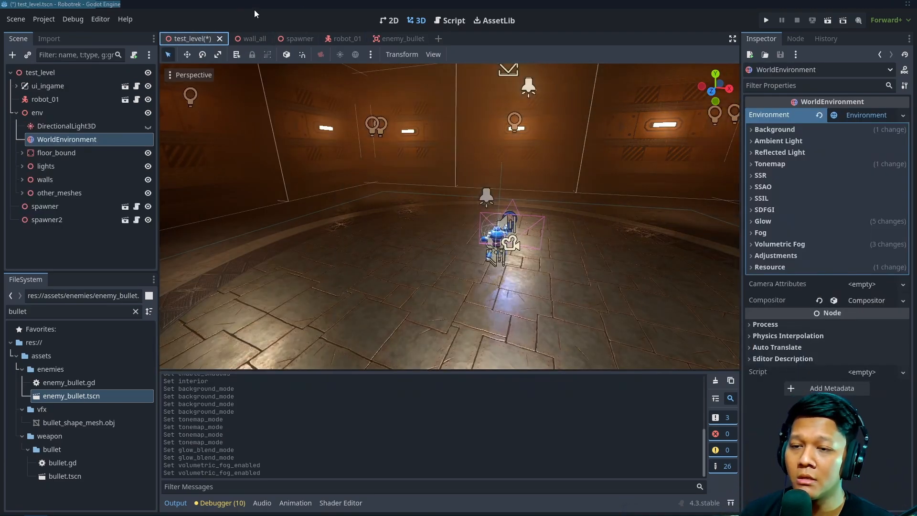
# - Save test_level, collapse the env node, and run the project to view the foggy arena
pyautogui.press('ctrl+s')
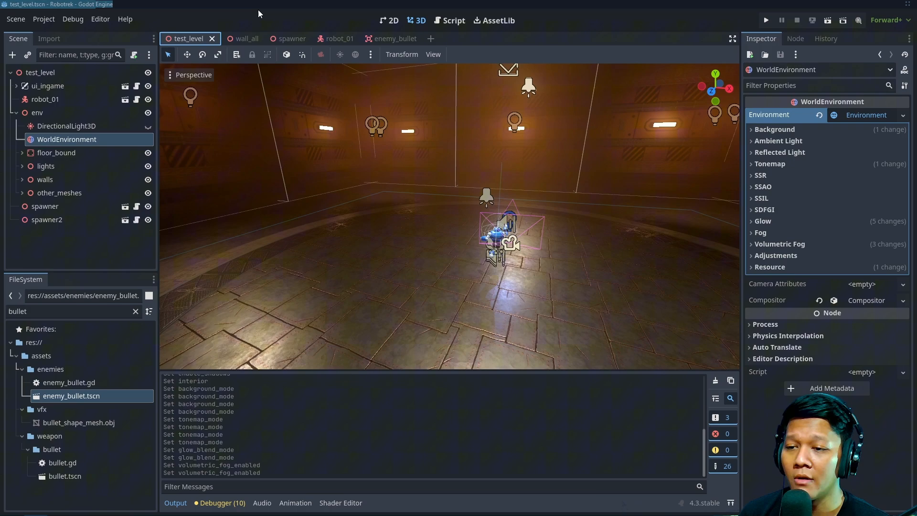
pyautogui.click(18, 112)
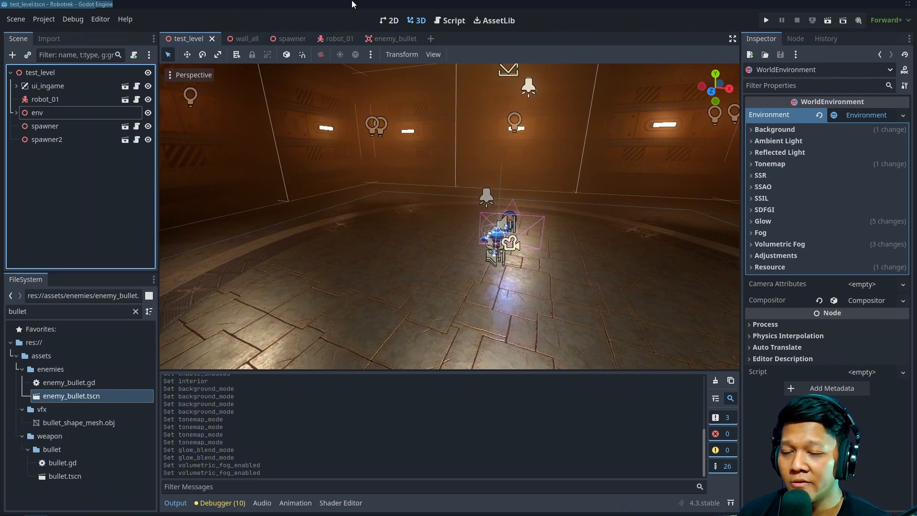
pyautogui.click(766, 20)
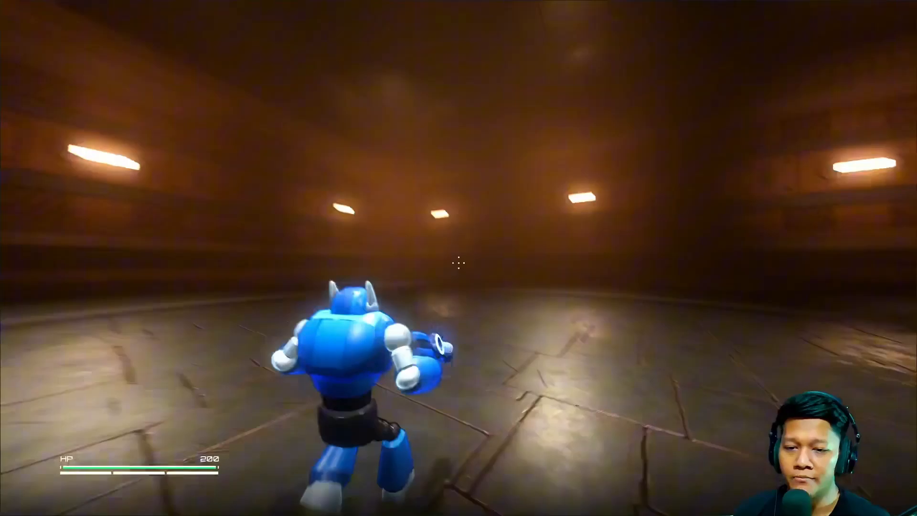